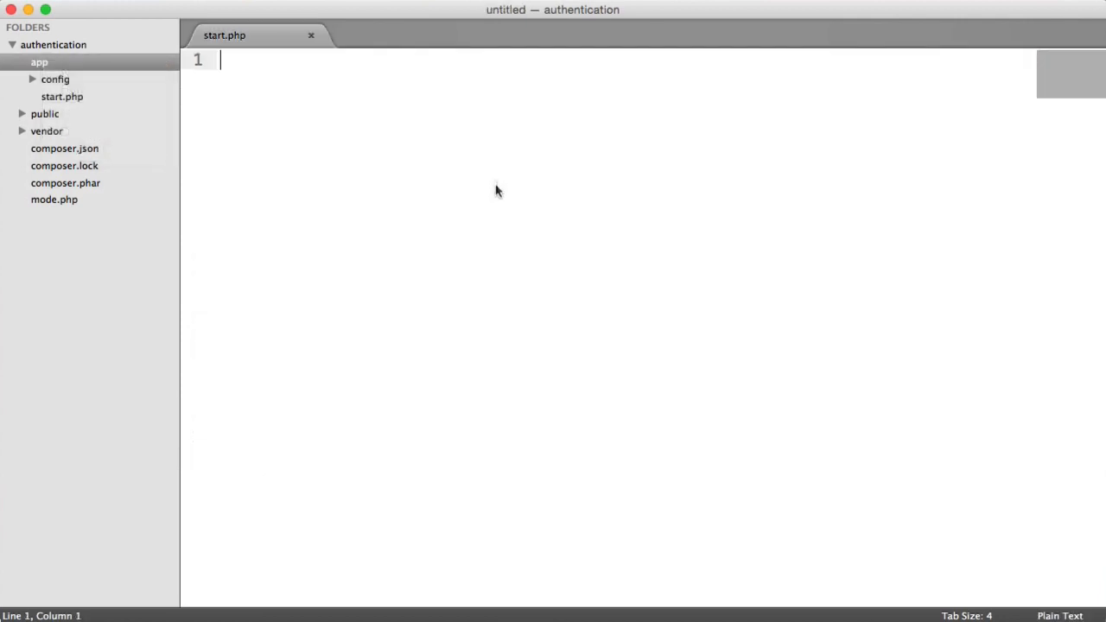
# Save the new file as database.php in the app folder.
pyautogui.press('cmd+s')
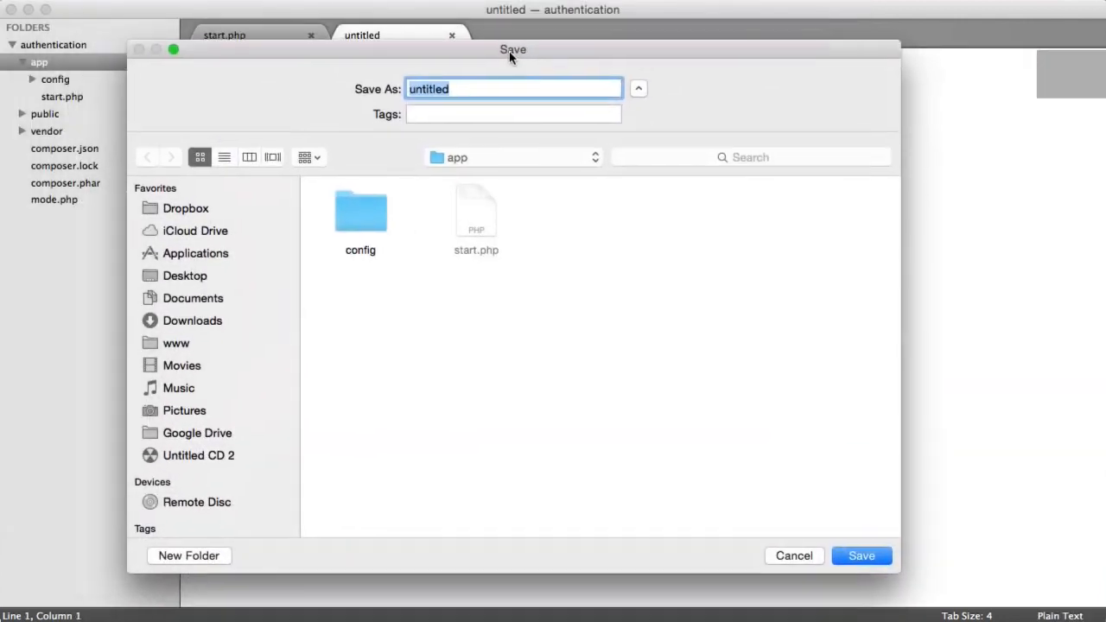
pyautogui.write('database.')
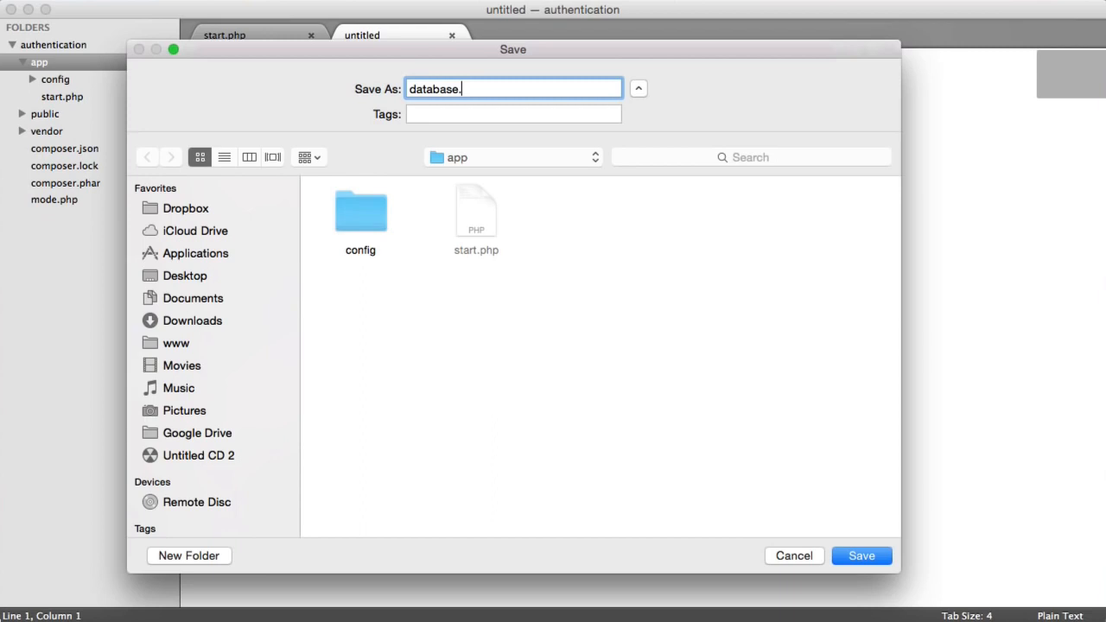
pyautogui.click(860, 556)
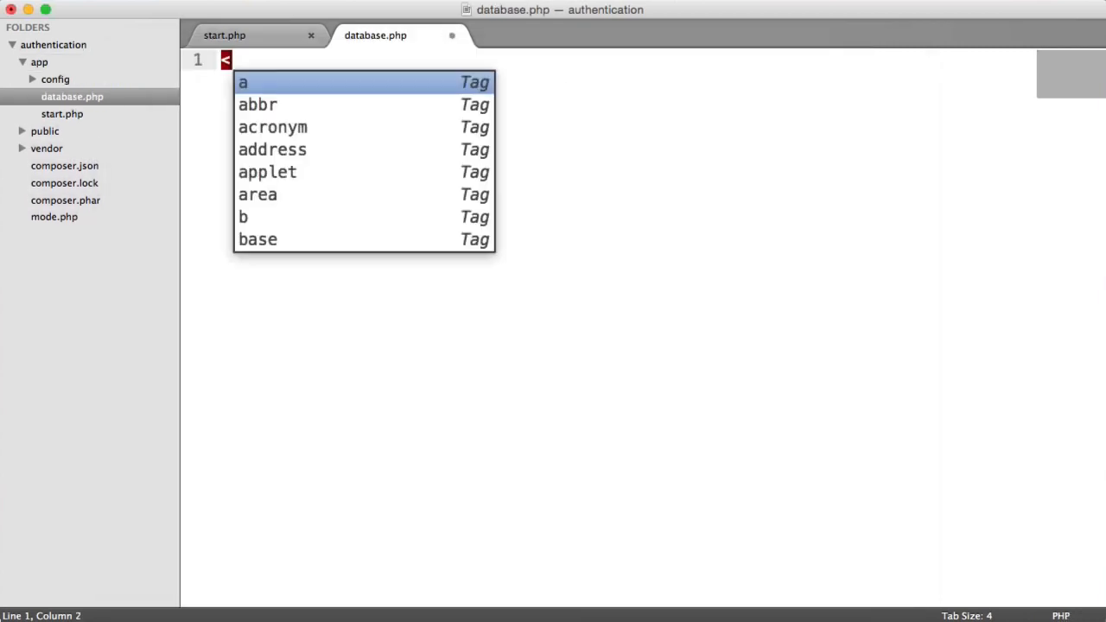
# Add require 'database.php'; at the end of start.php and return to database.php.
pyautogui.click(225, 35)
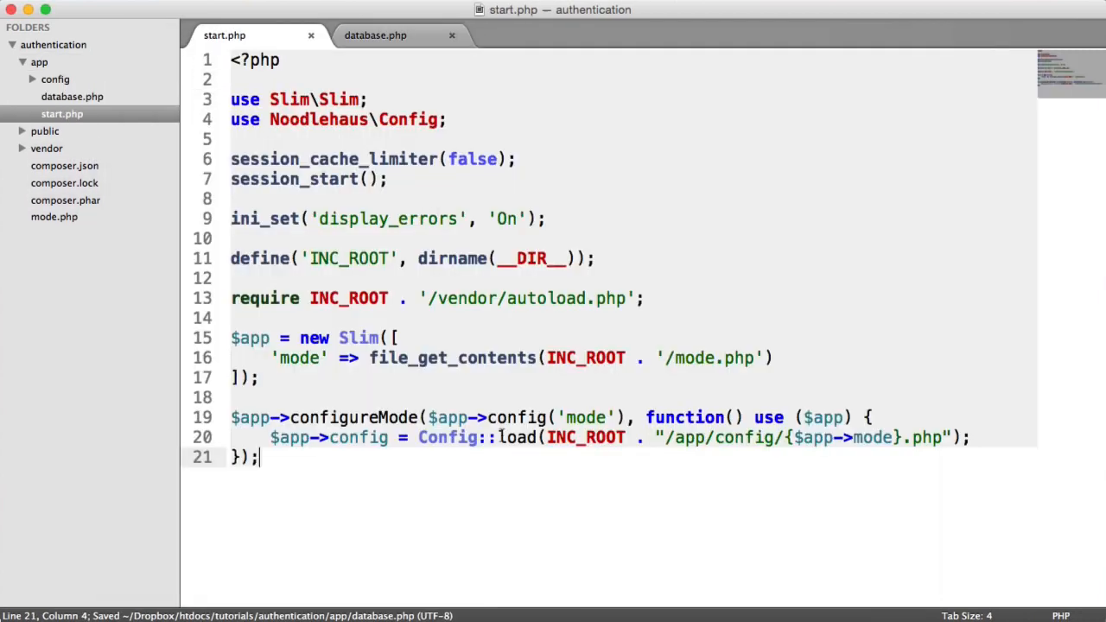
pyautogui.write("require ''")
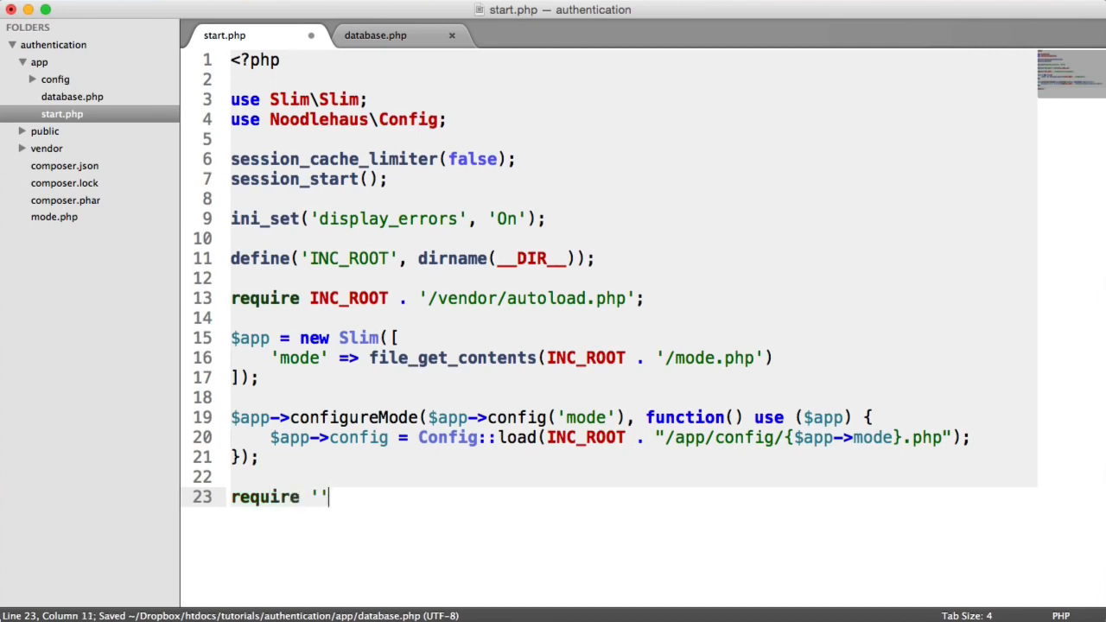
pyautogui.write("database.php';")
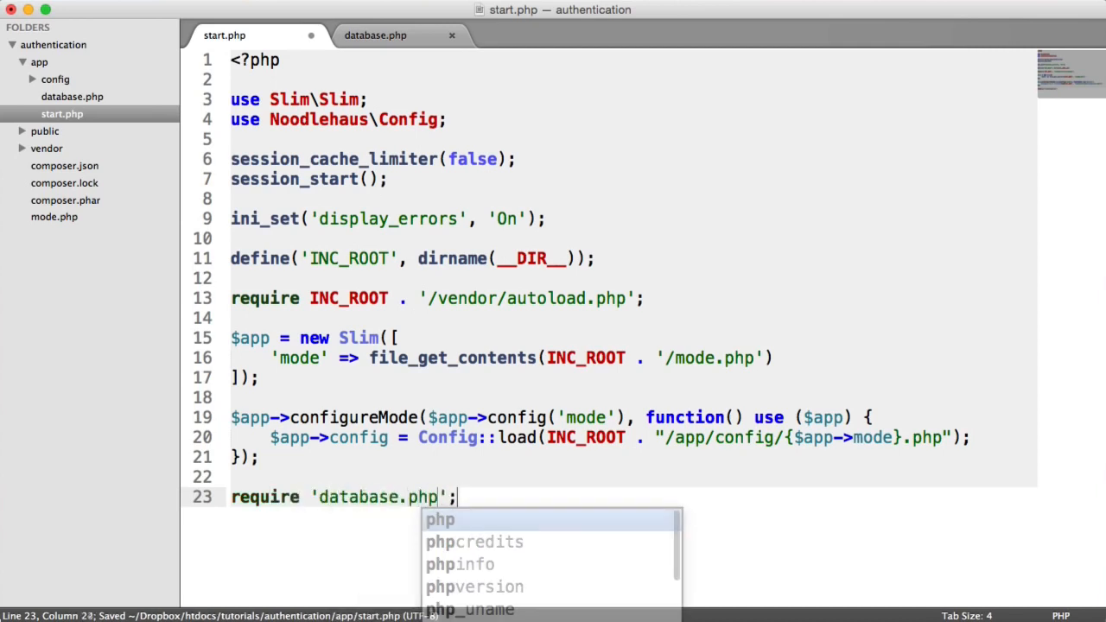
pyautogui.click(375, 35)
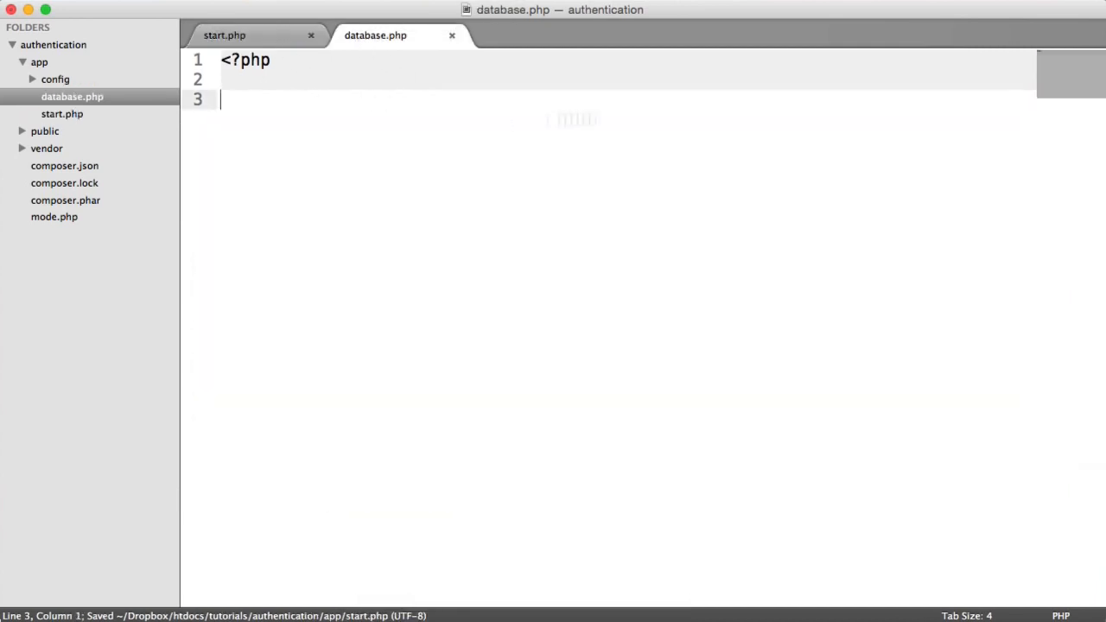
pyautogui.moveTo(373, 45)
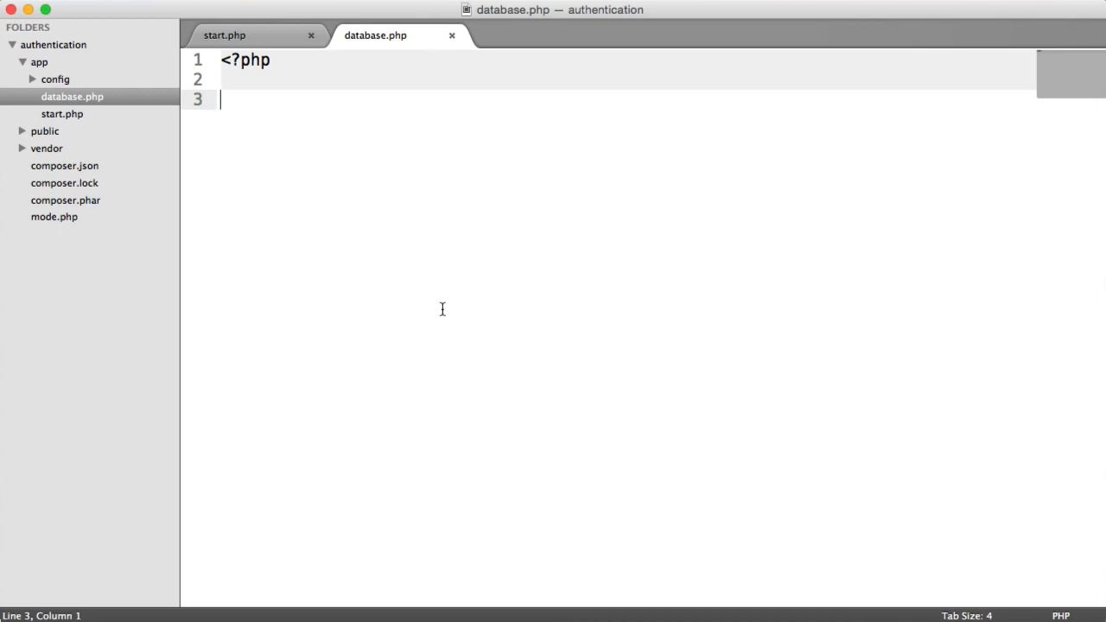
# Write use Illuminate\Database\Capsule\Manager as Capsule; with a blank line below.
pyautogui.write('use Ill')
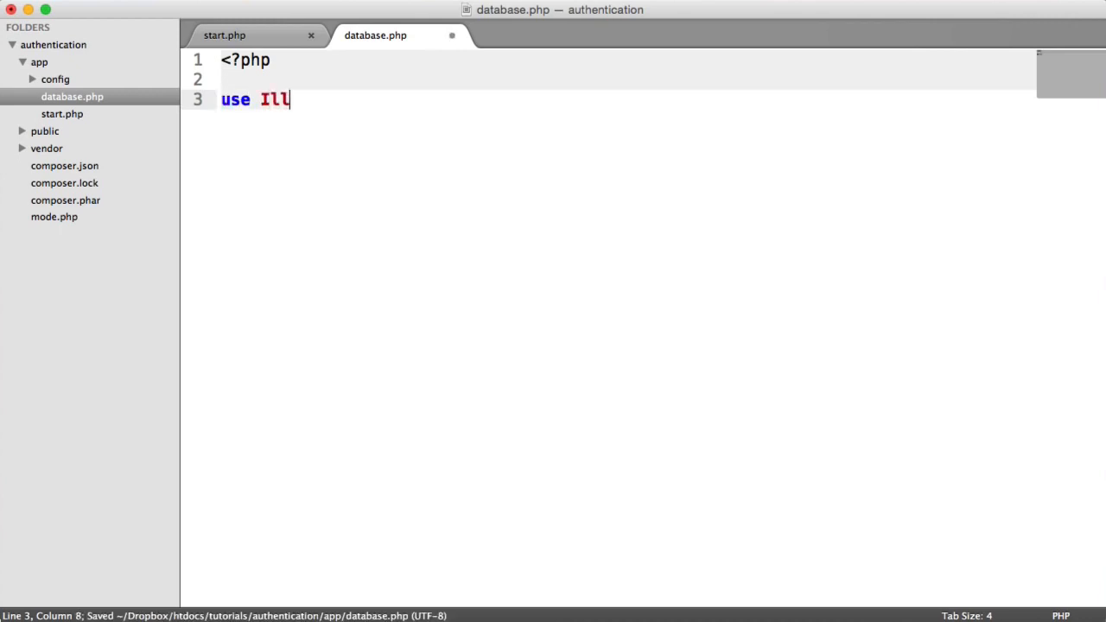
pyautogui.write('uminate')
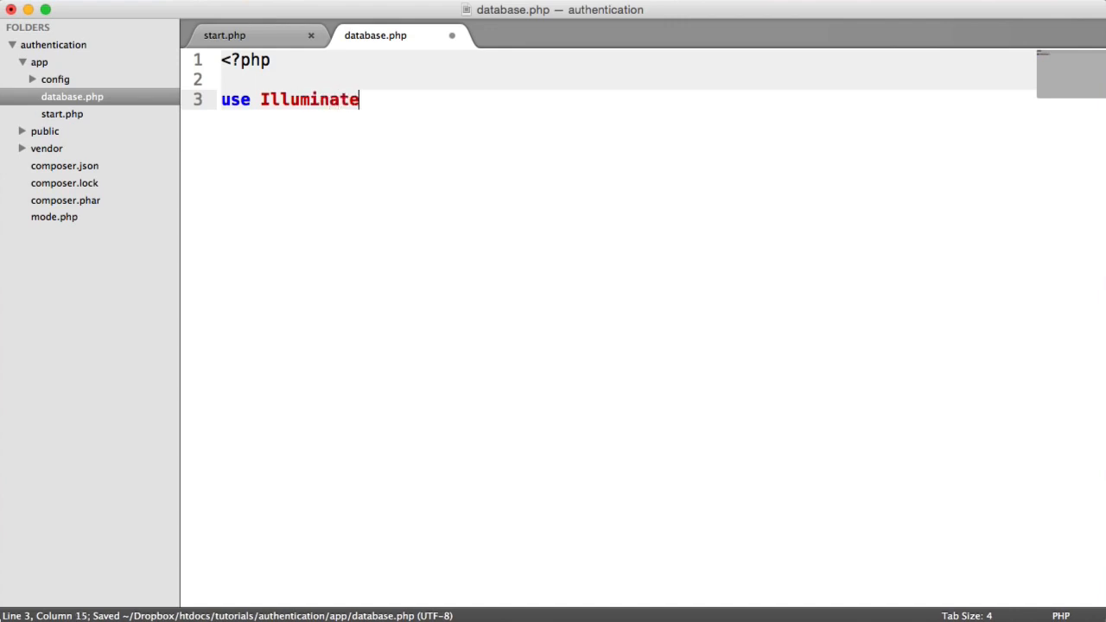
pyautogui.write('\\')
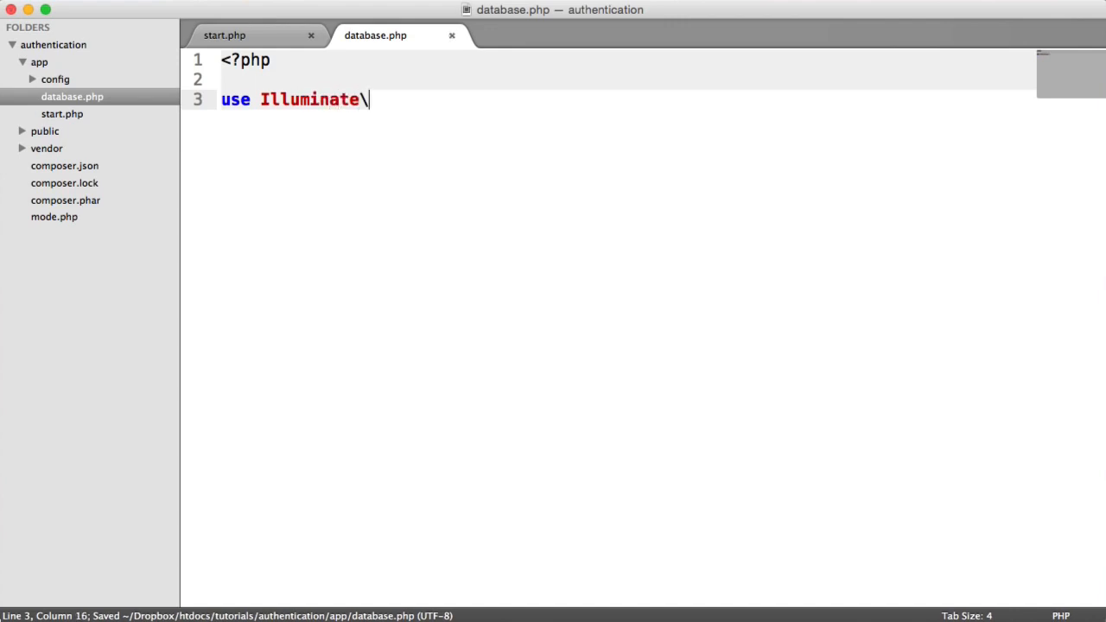
pyautogui.write('Dat')
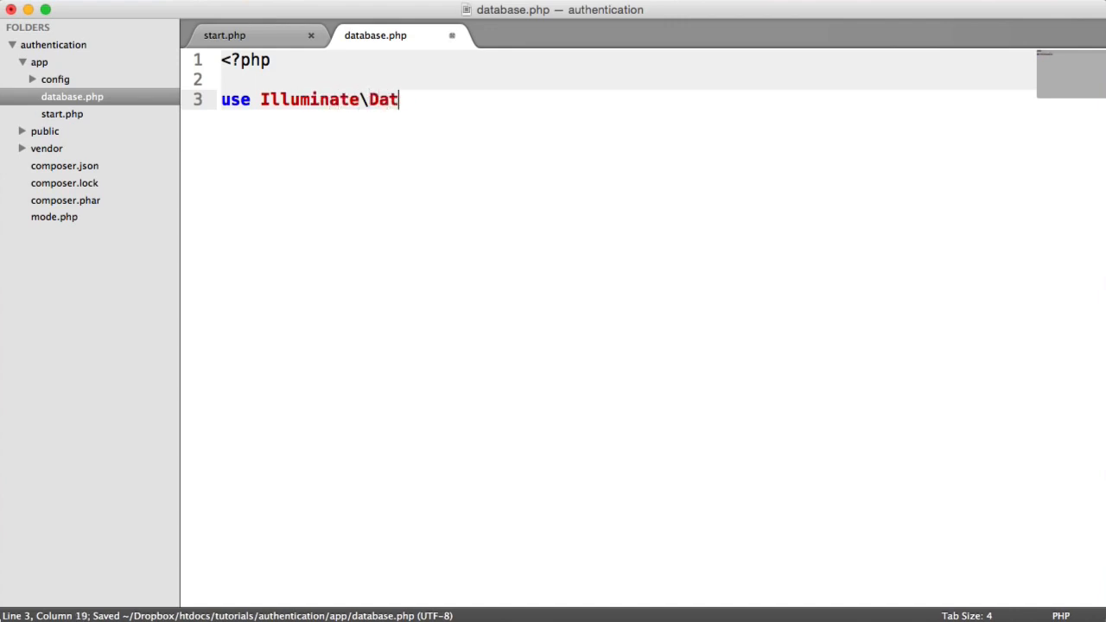
pyautogui.write('abase\\Caps')
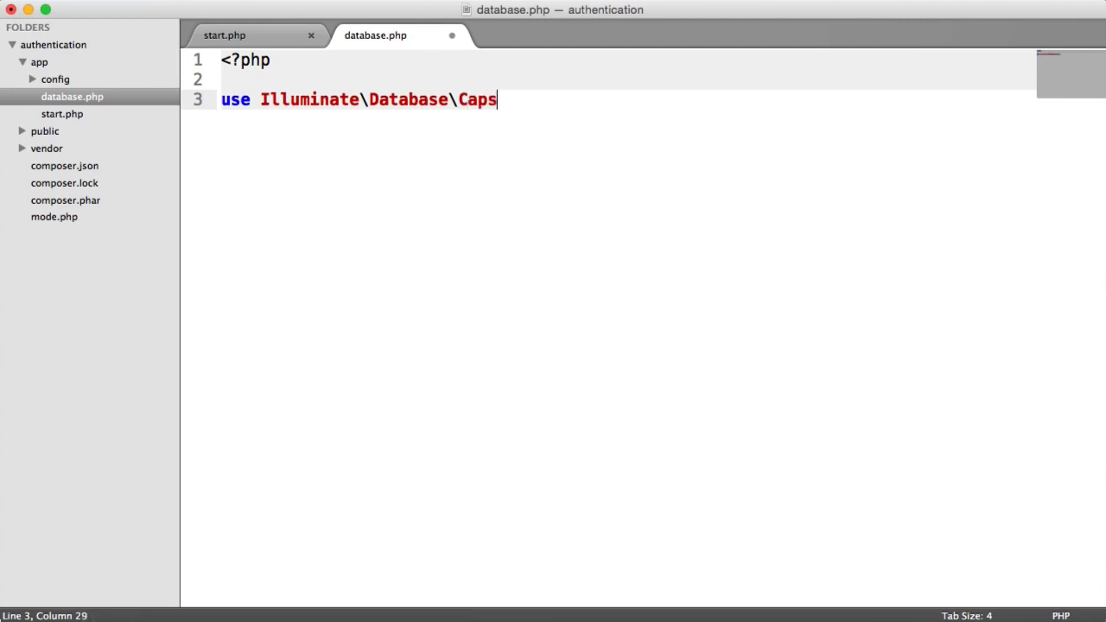
pyautogui.write('ule\\Manager;')
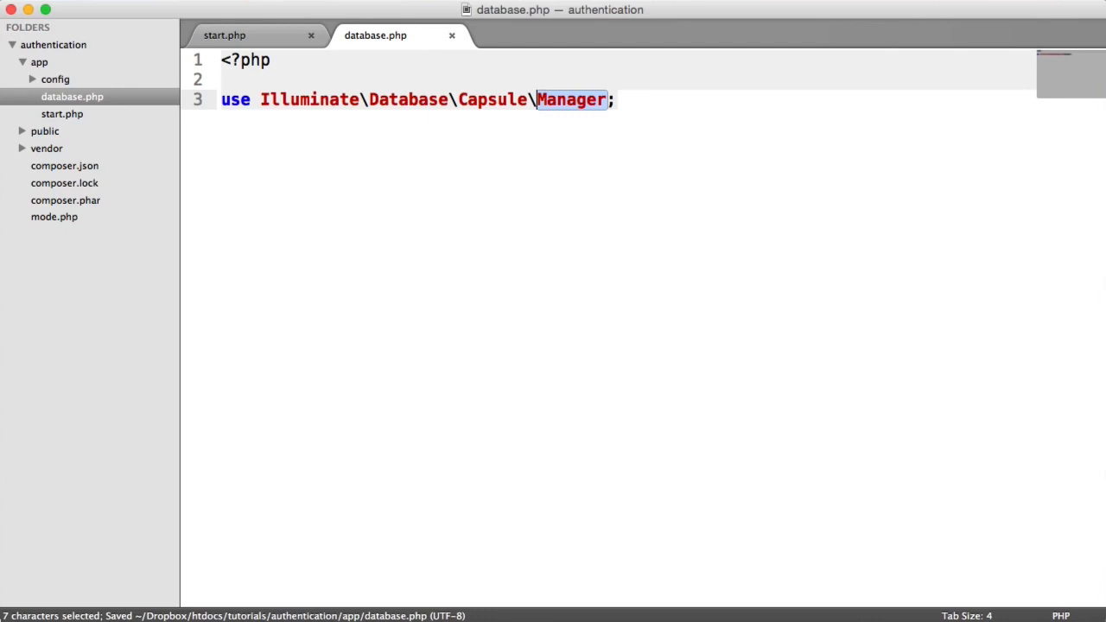
pyautogui.write('as Capsule')
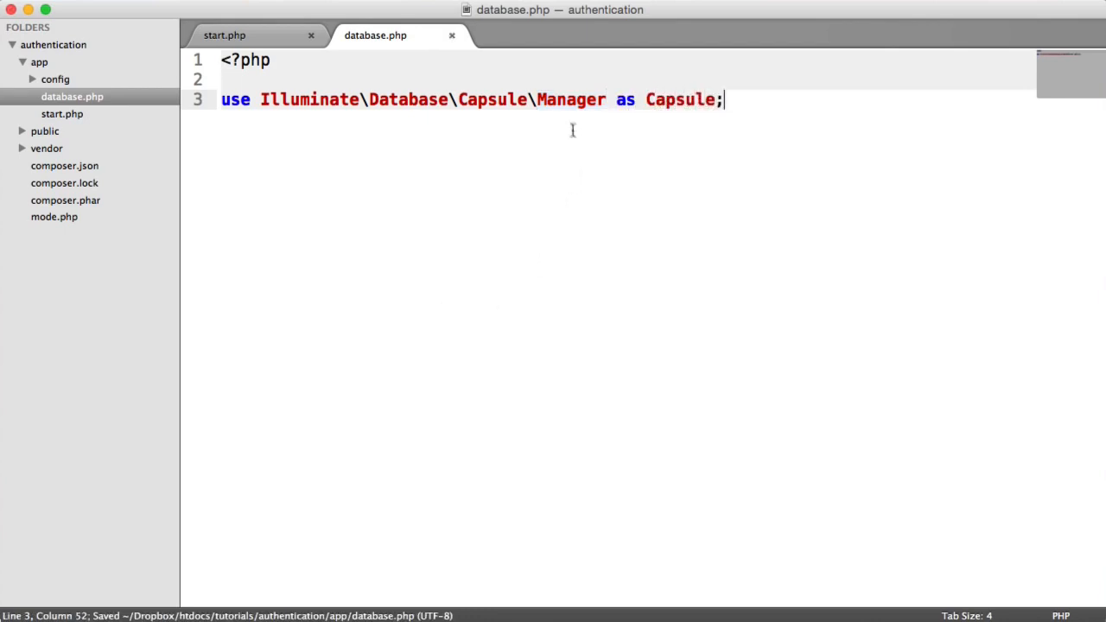
pyautogui.press('enter')
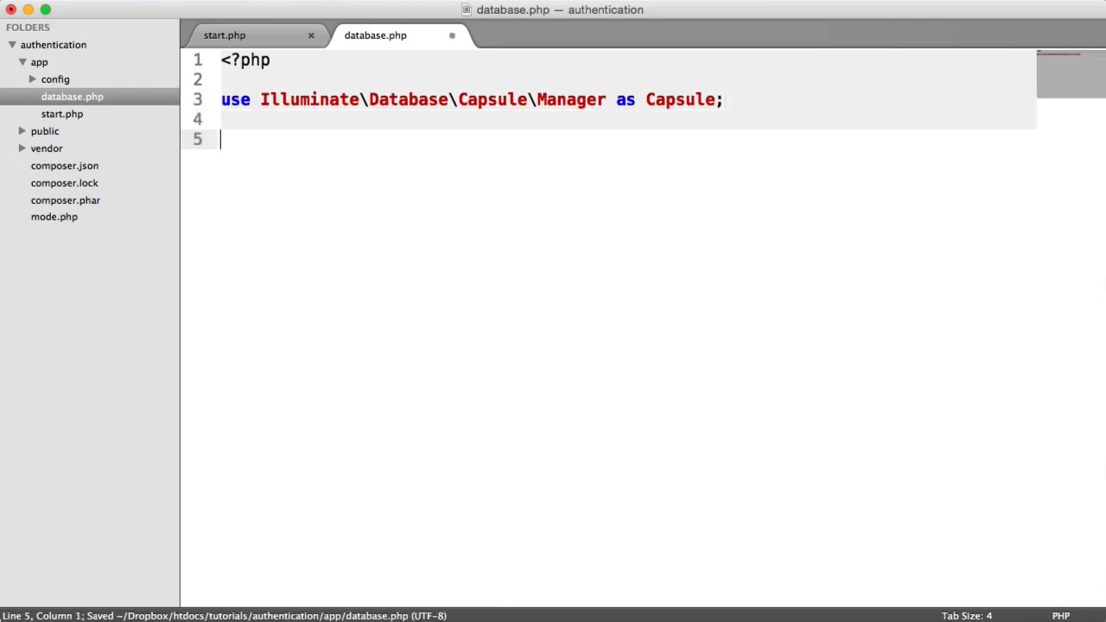
# Write $capsule = new Capsule; on line 5.
pyautogui.write('$caps')
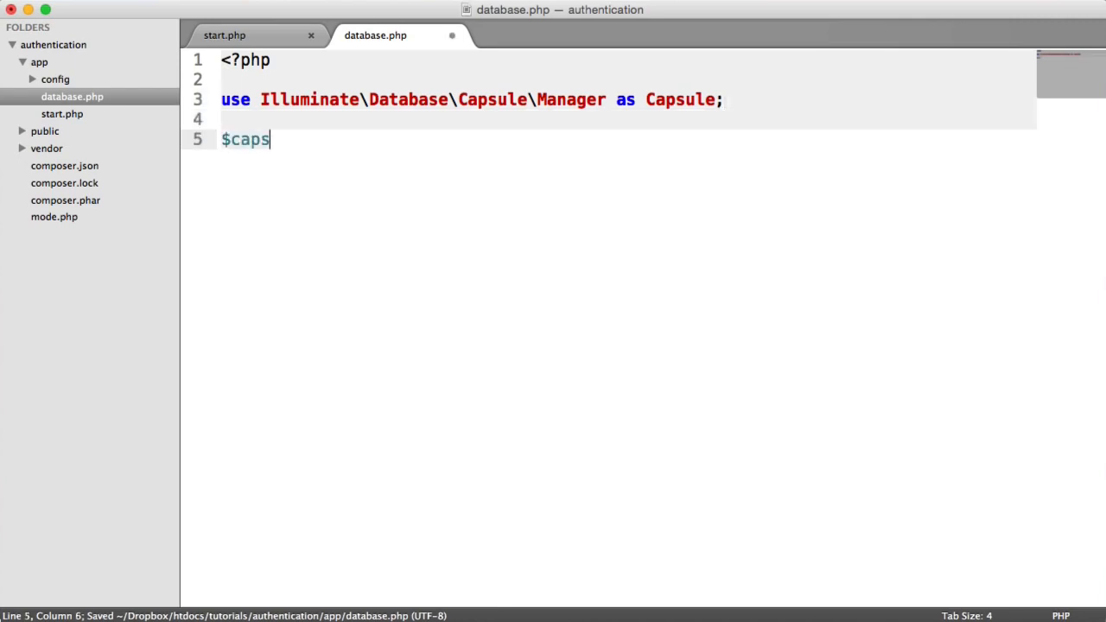
pyautogui.write('ule = new C')
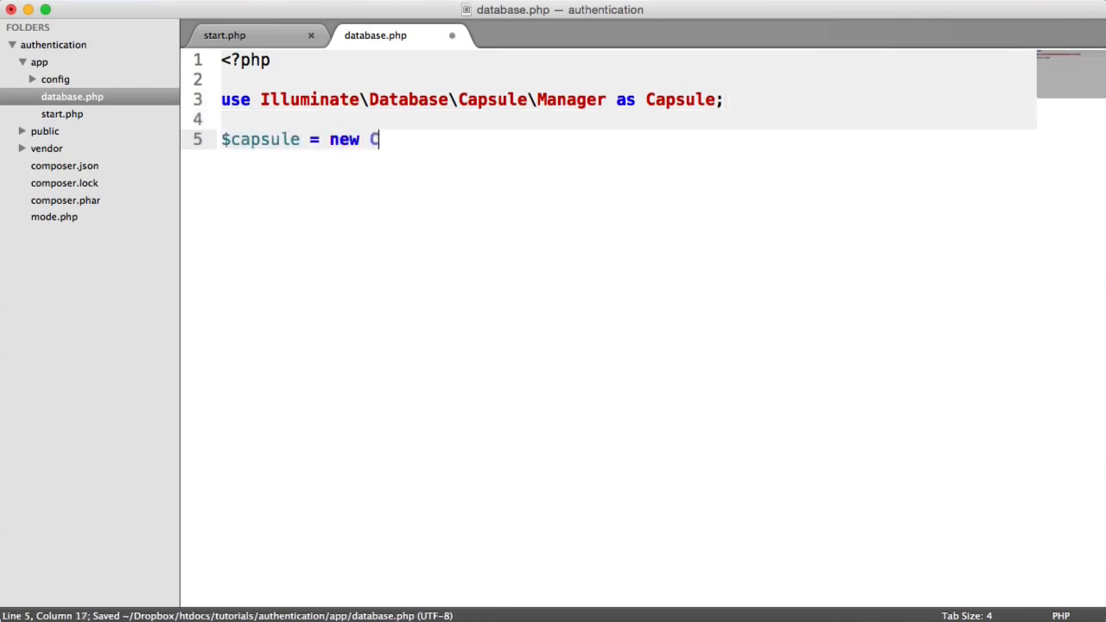
pyautogui.write('apsule;')
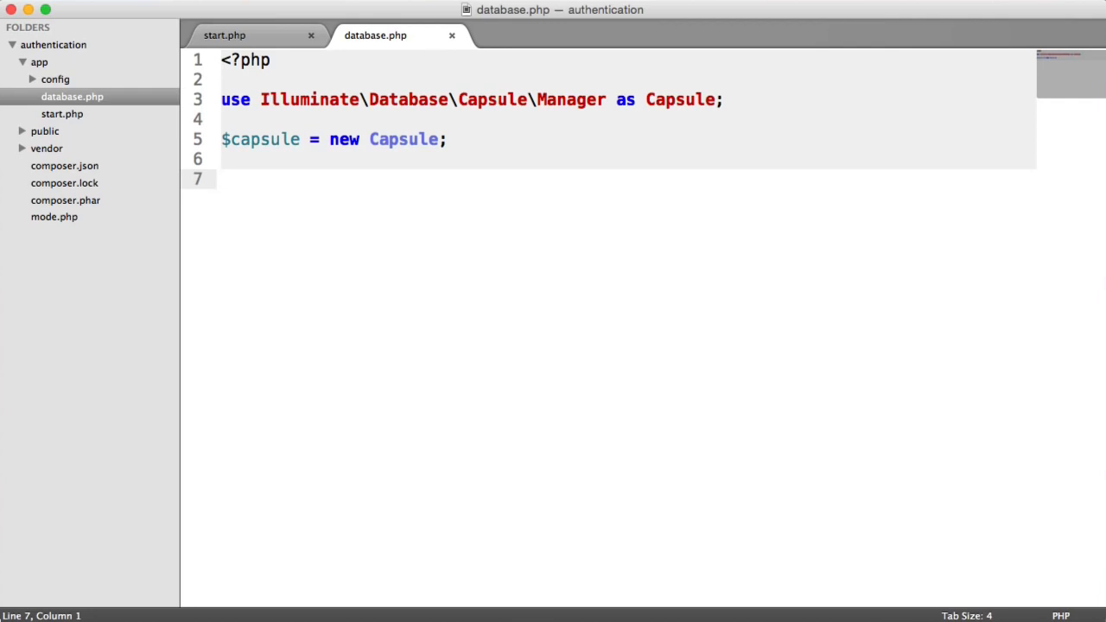
# Write $capsule->addConnection([]); with the array opened across lines 7–9.
pyautogui.write('$capsule-')
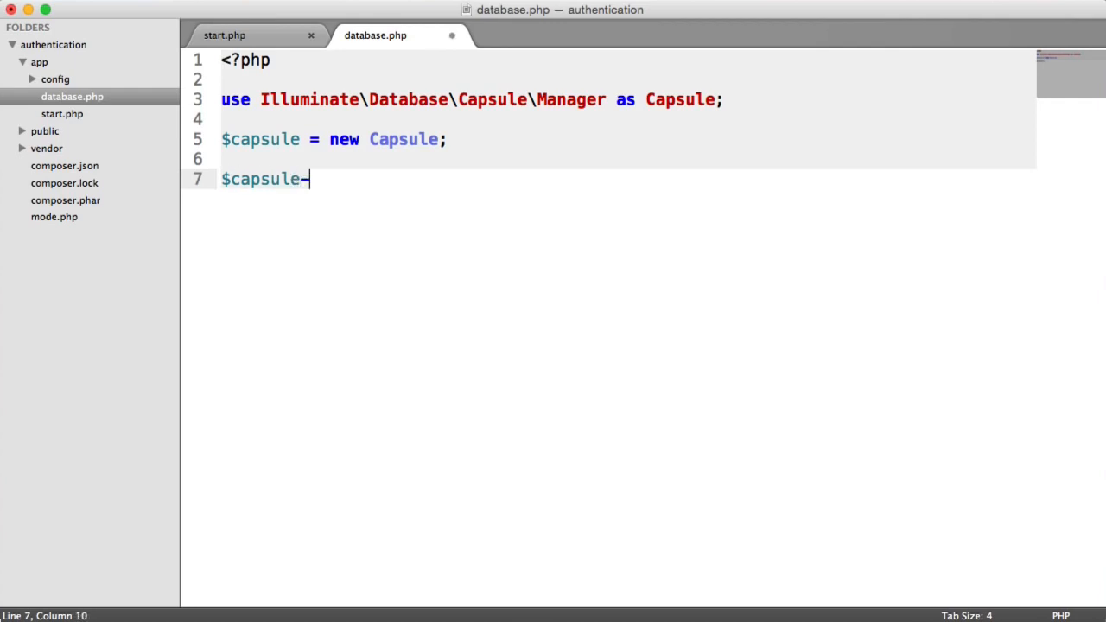
pyautogui.write('>addConnec')
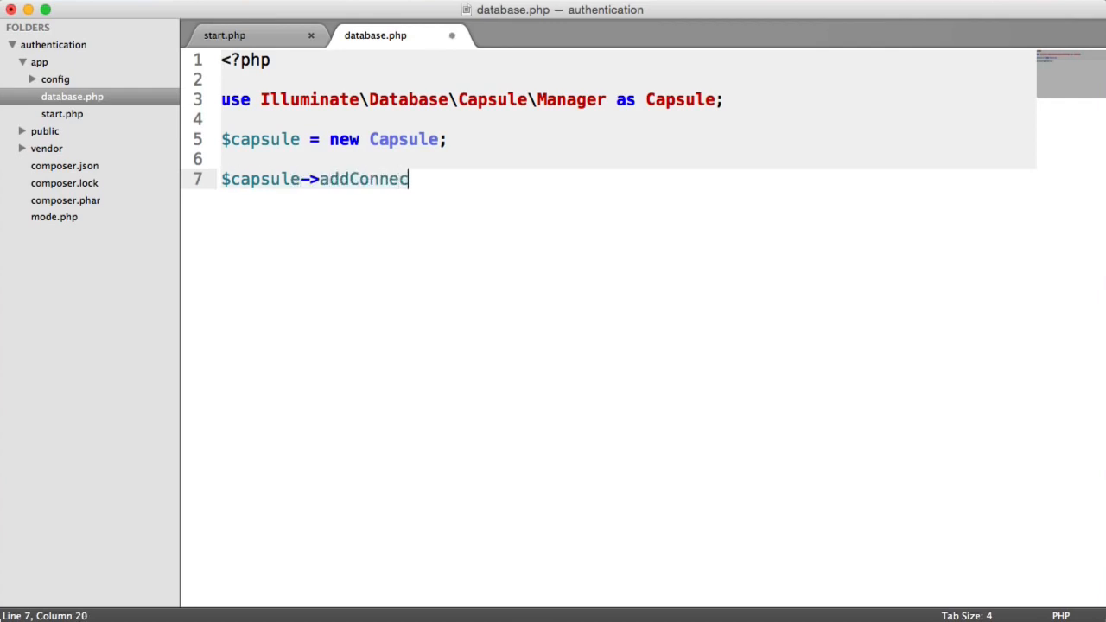
pyautogui.write('tion([]);')
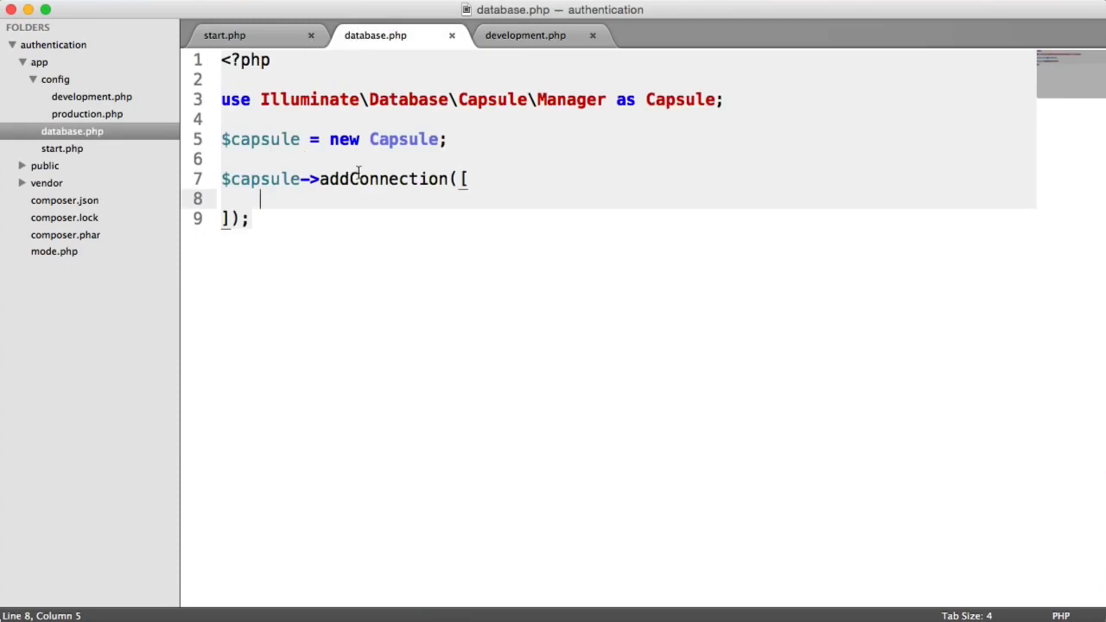
# Add empty 'driver', 'host', 'database', 'username', 'password', 'charset', 'collation' entries to the array.
pyautogui.write("'driver' => '',")
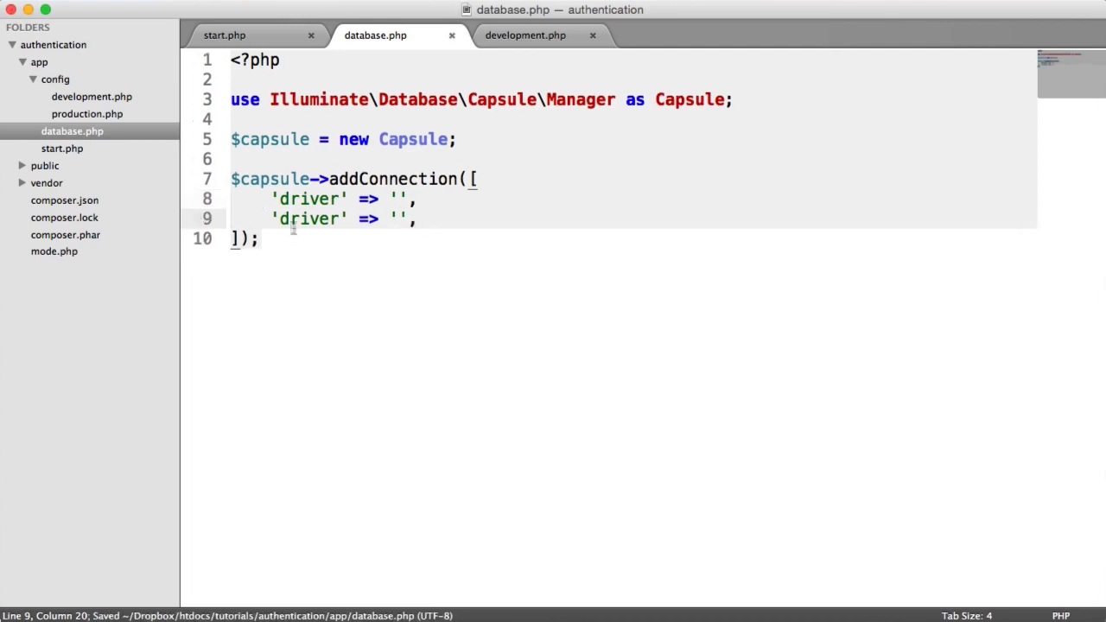
pyautogui.write('host')
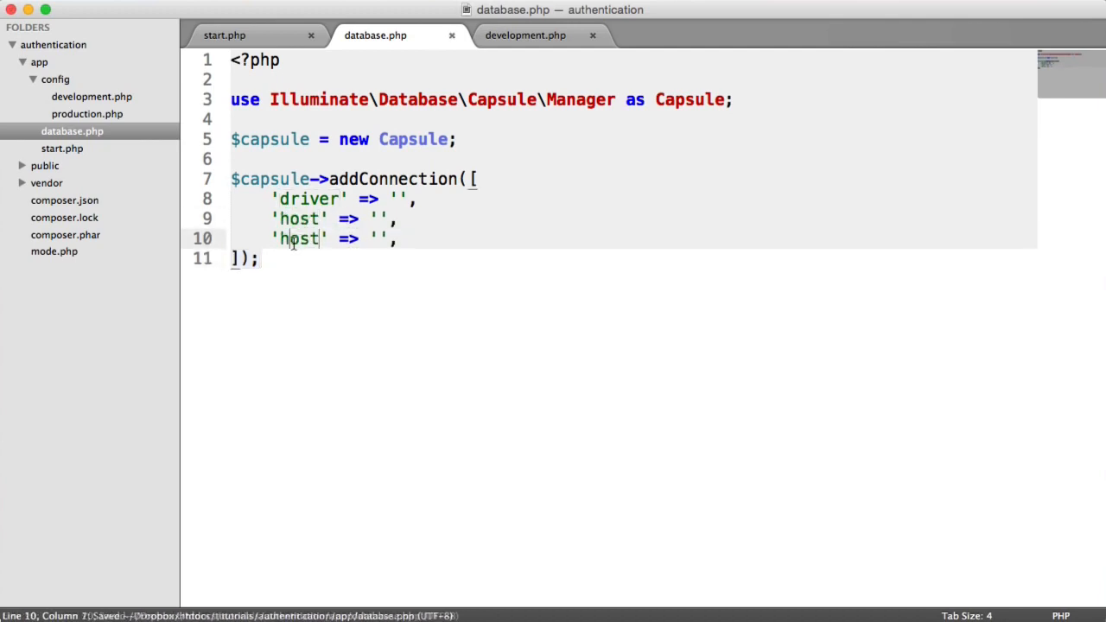
pyautogui.write('database')
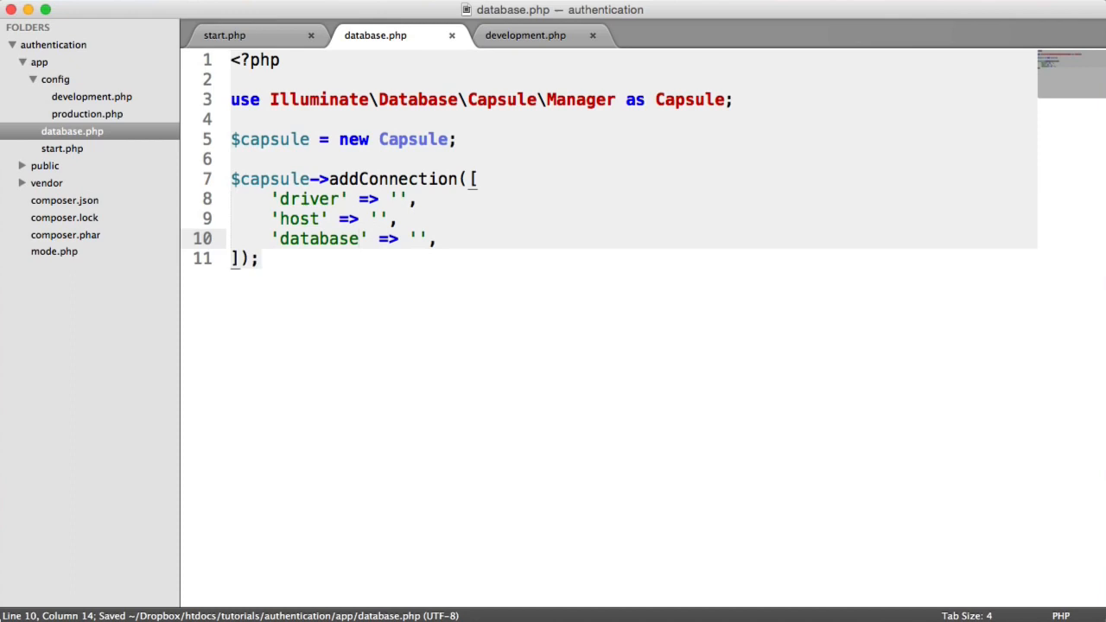
pyautogui.write("'us' => '',")
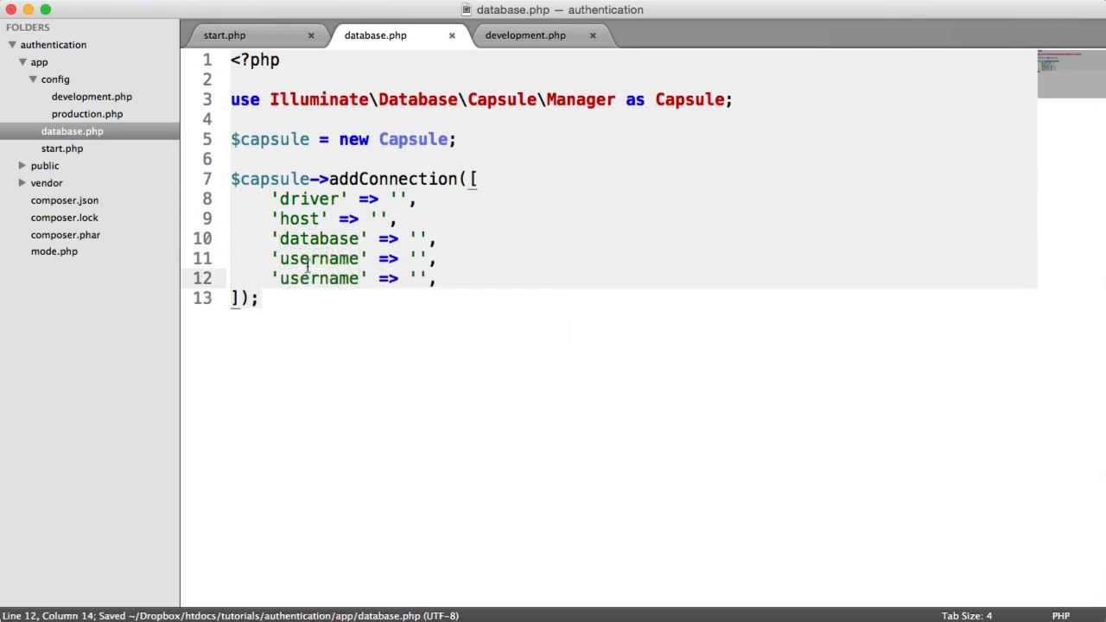
pyautogui.write('password')
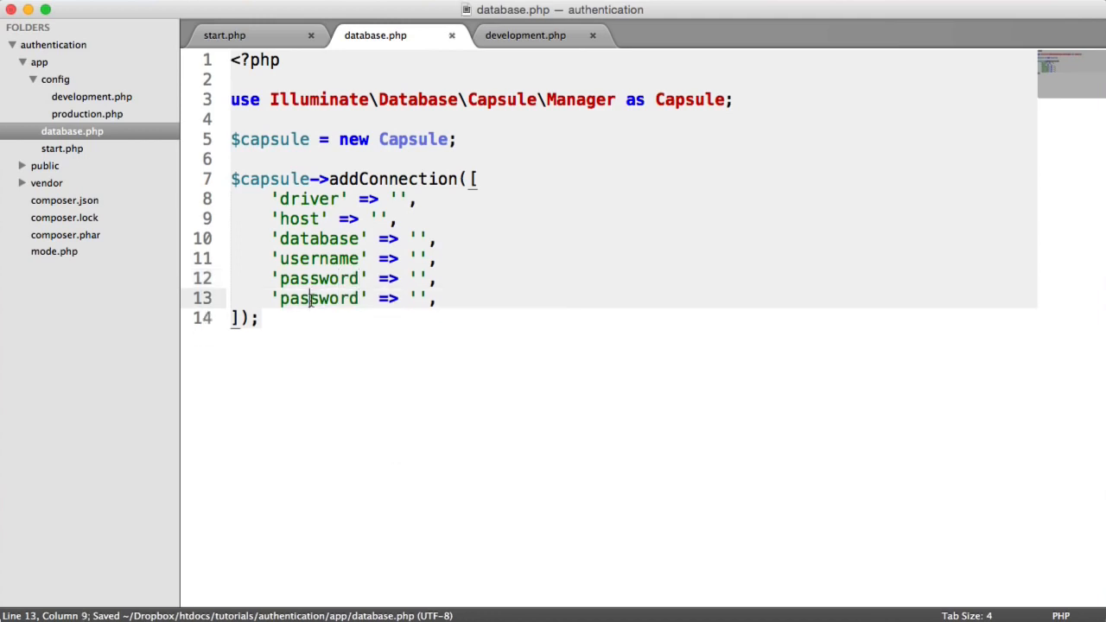
pyautogui.write('charset')
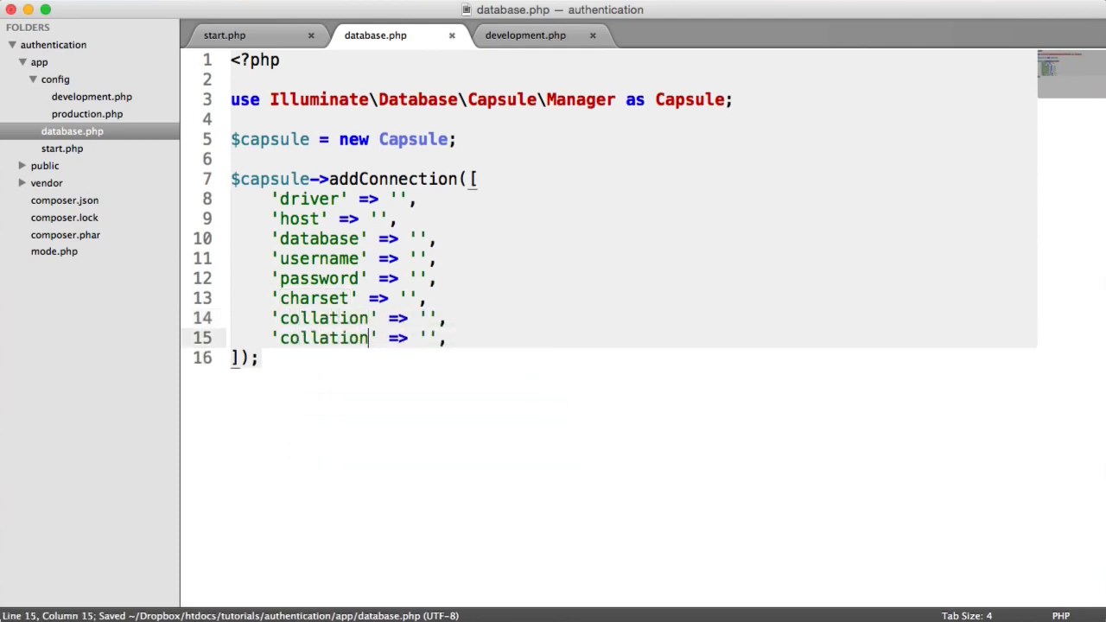
pyautogui.write('prefix')
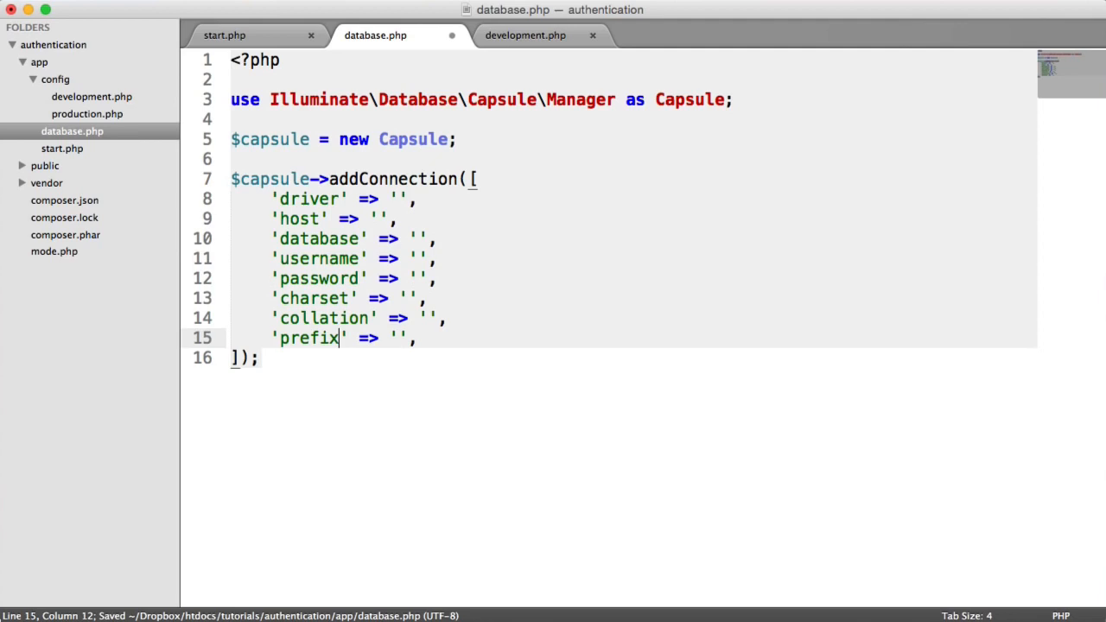
pyautogui.moveTo(422, 218)
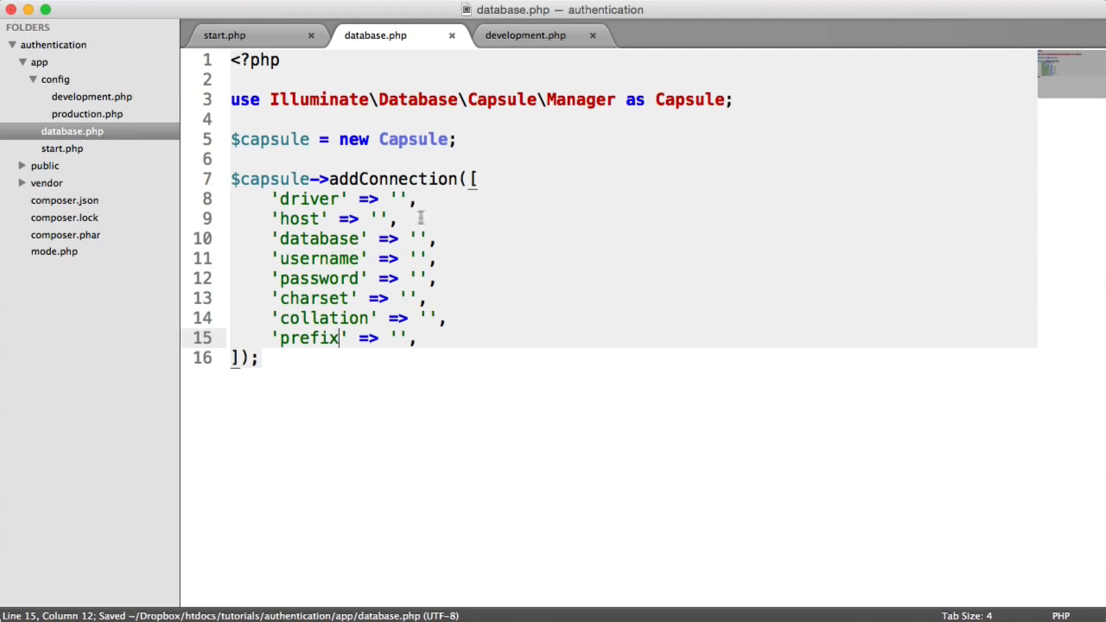
pyautogui.click(525, 35)
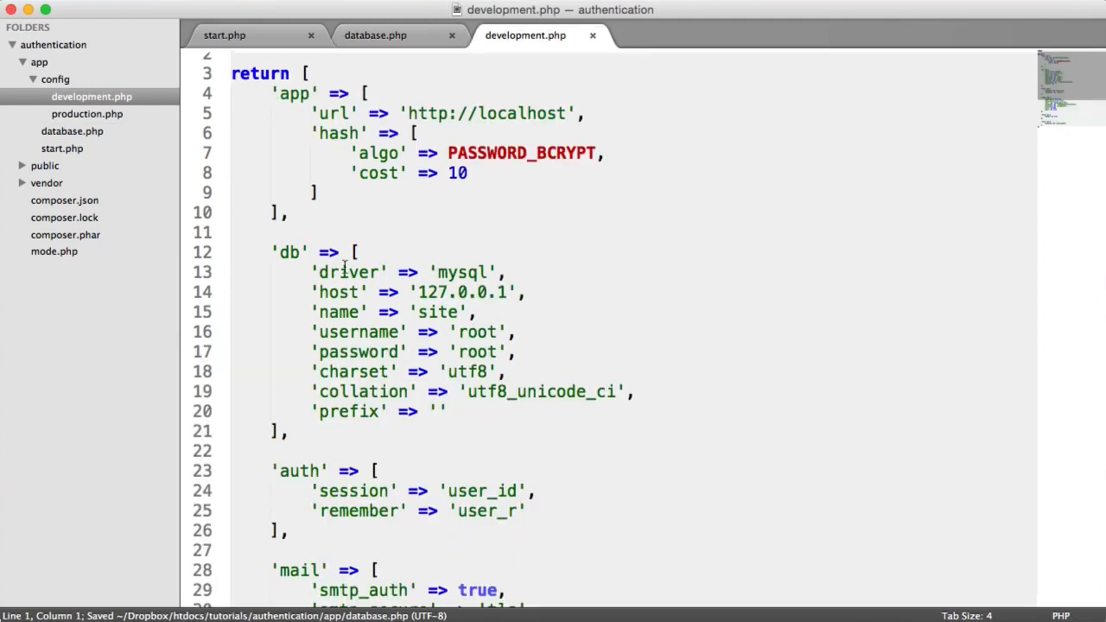
pyautogui.moveTo(390, 35)
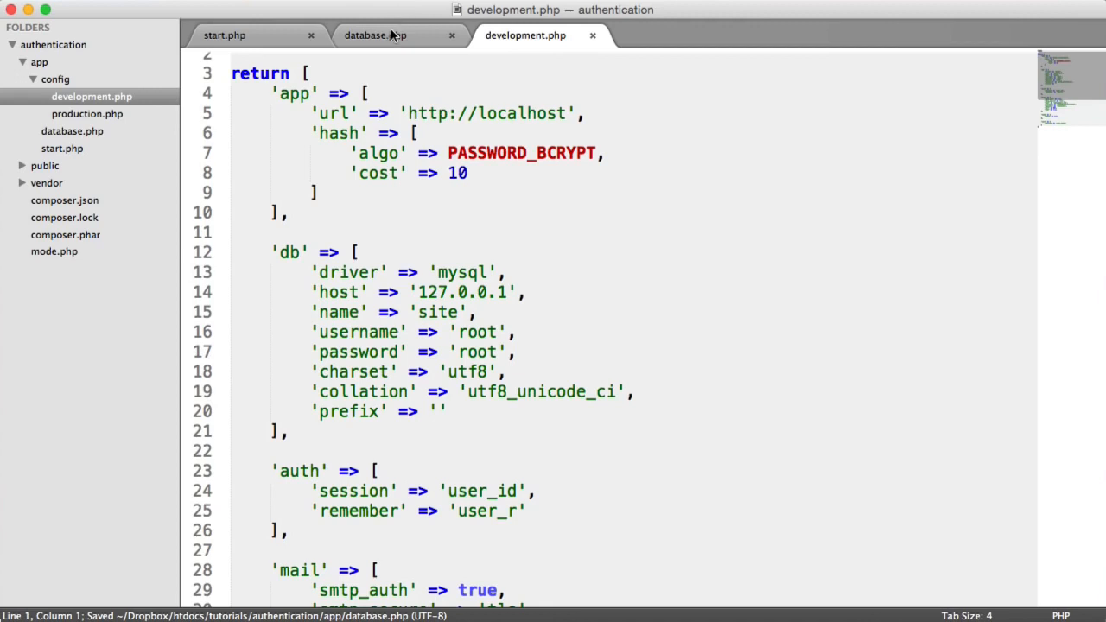
pyautogui.click(375, 35)
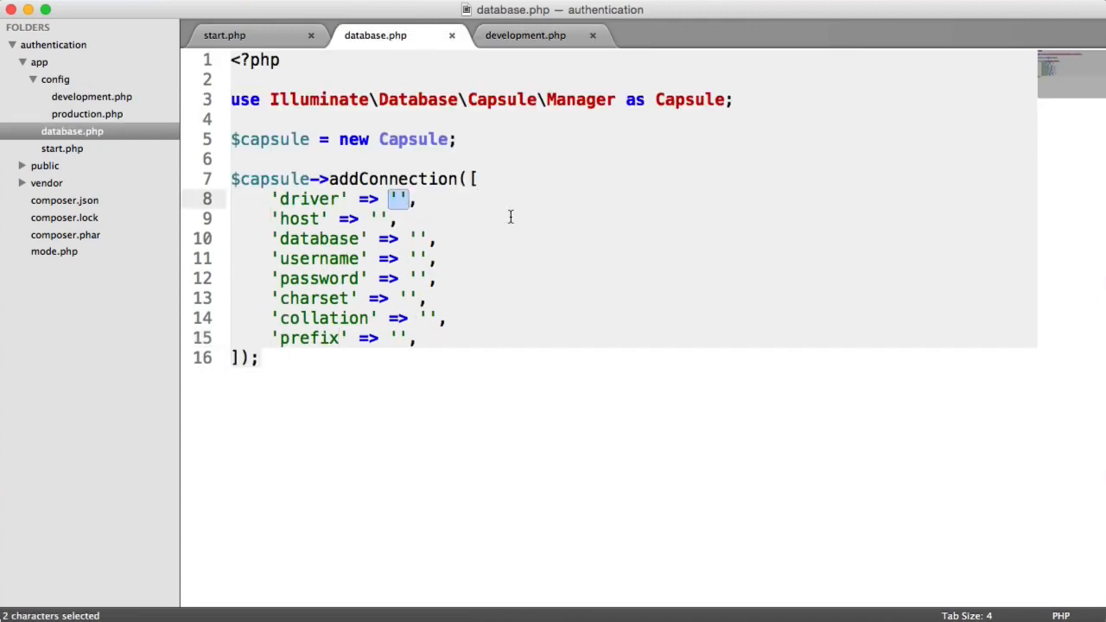
# Set the driver value to $app->config->get('db.driver'), checking key names in development.php.
pyautogui.write('$')
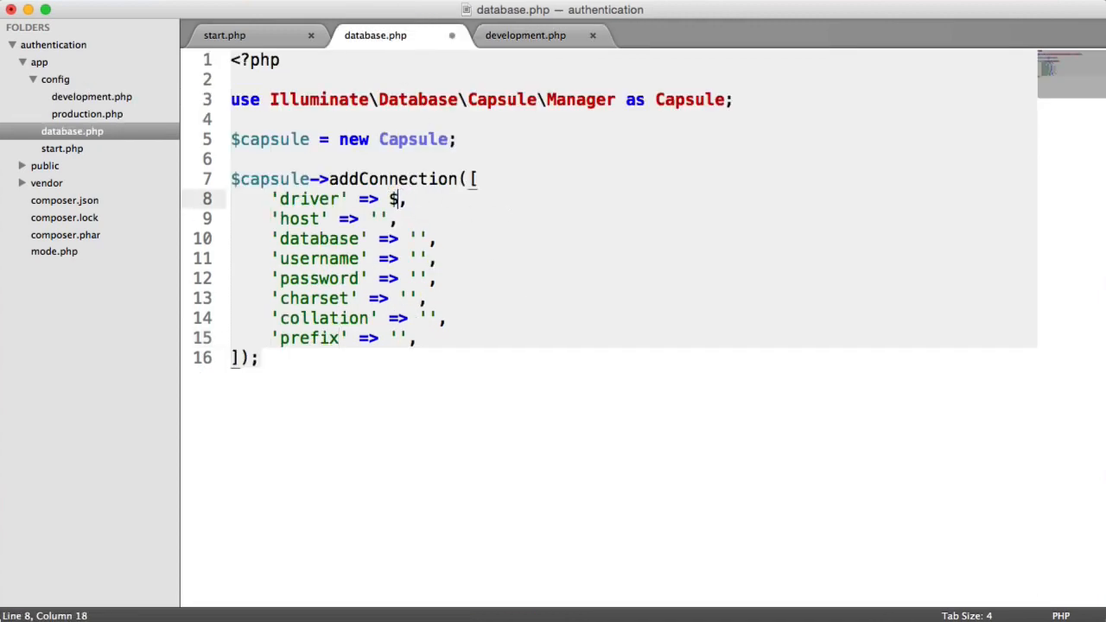
pyautogui.write('app->config')
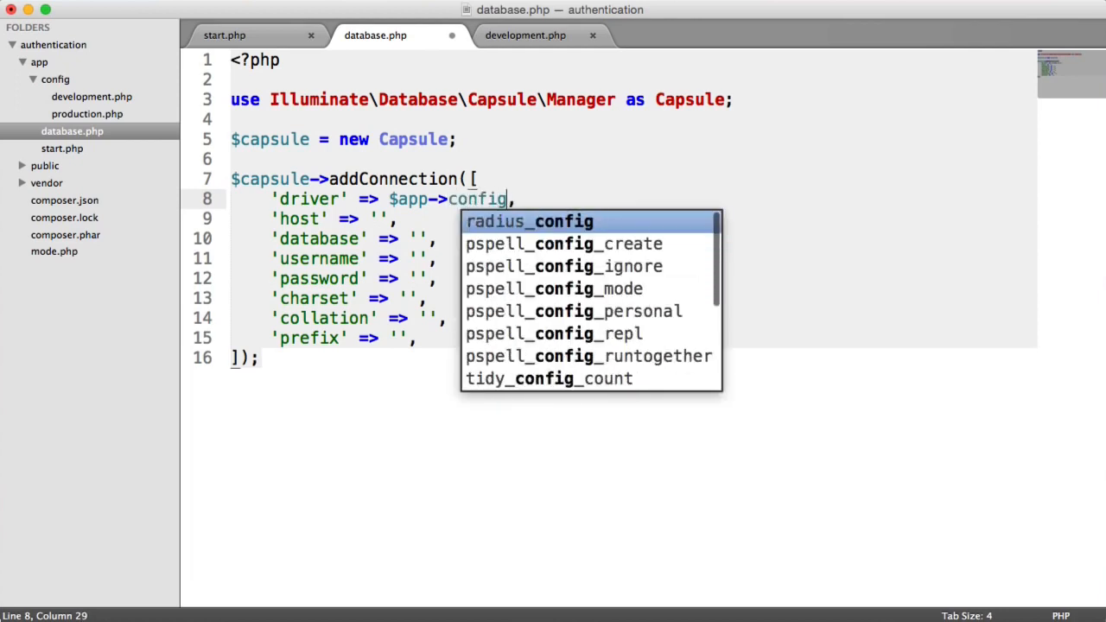
pyautogui.write('->get()')
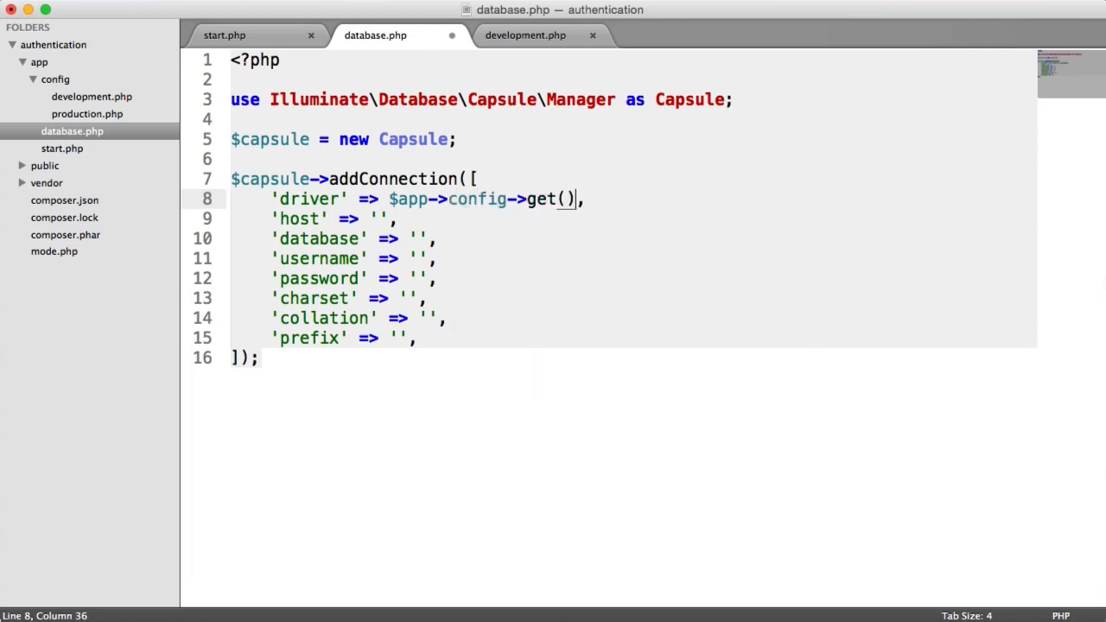
pyautogui.write("''")
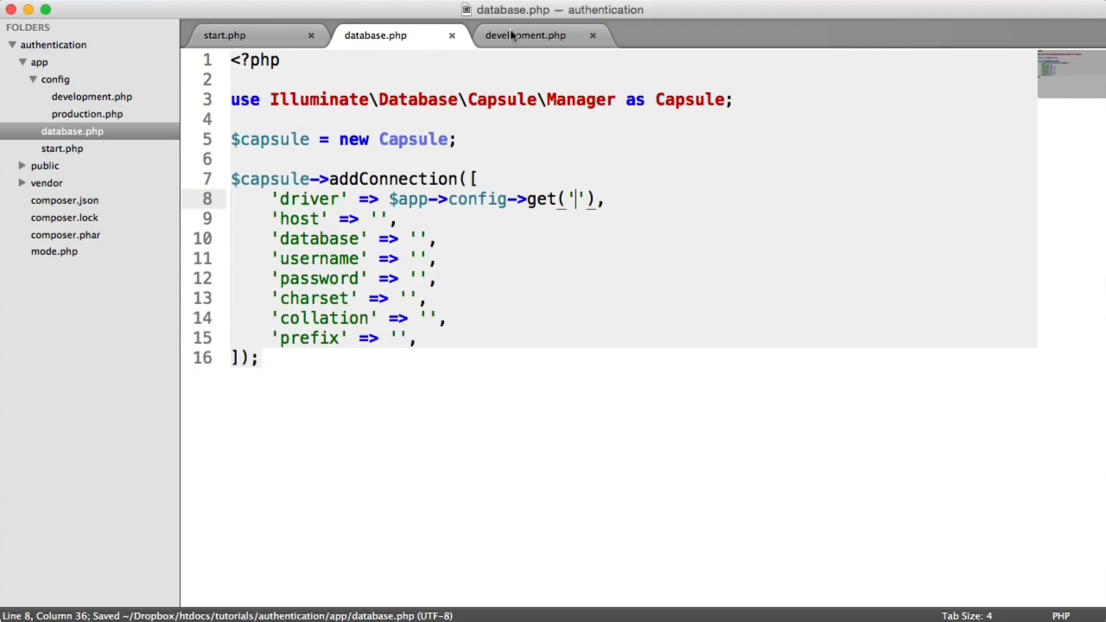
pyautogui.click(525, 35)
pyautogui.write('db.driver')
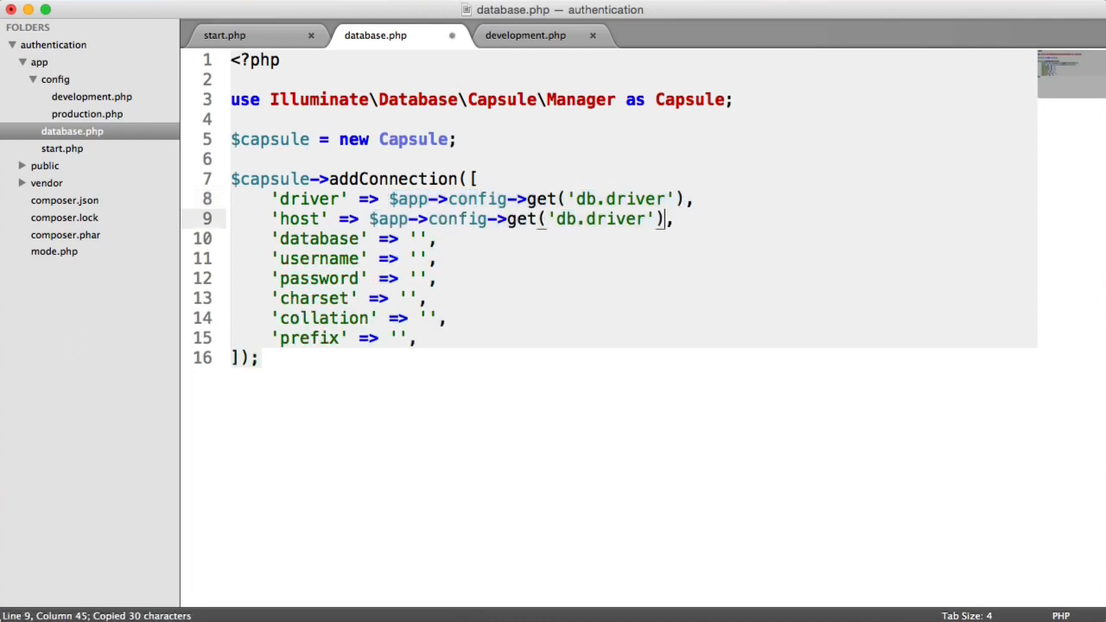
# Point host and database at $app->config->get('db.host') and get('db.name'), checking keys in development.php.
pyautogui.doubleClick(615, 218)
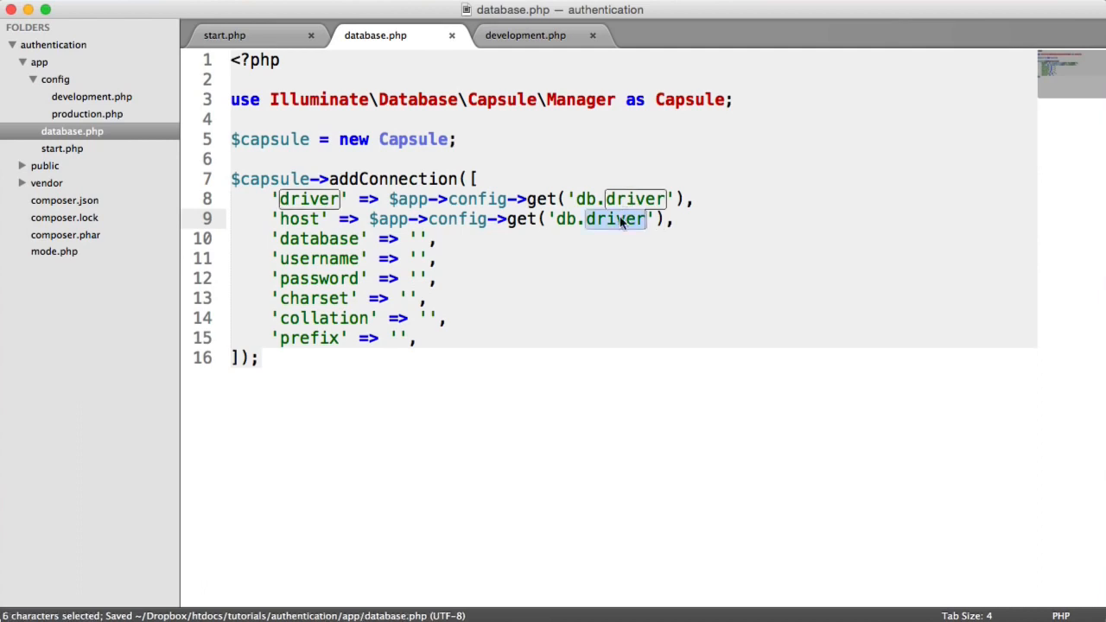
pyautogui.write('host')
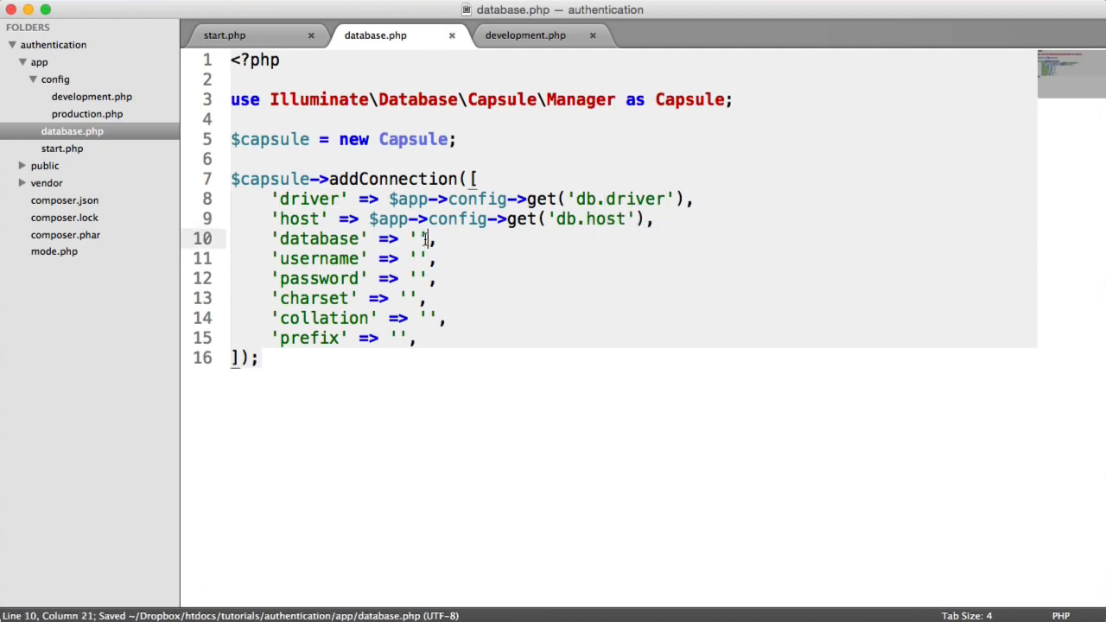
pyautogui.write("$app->config->get('db.driver')")
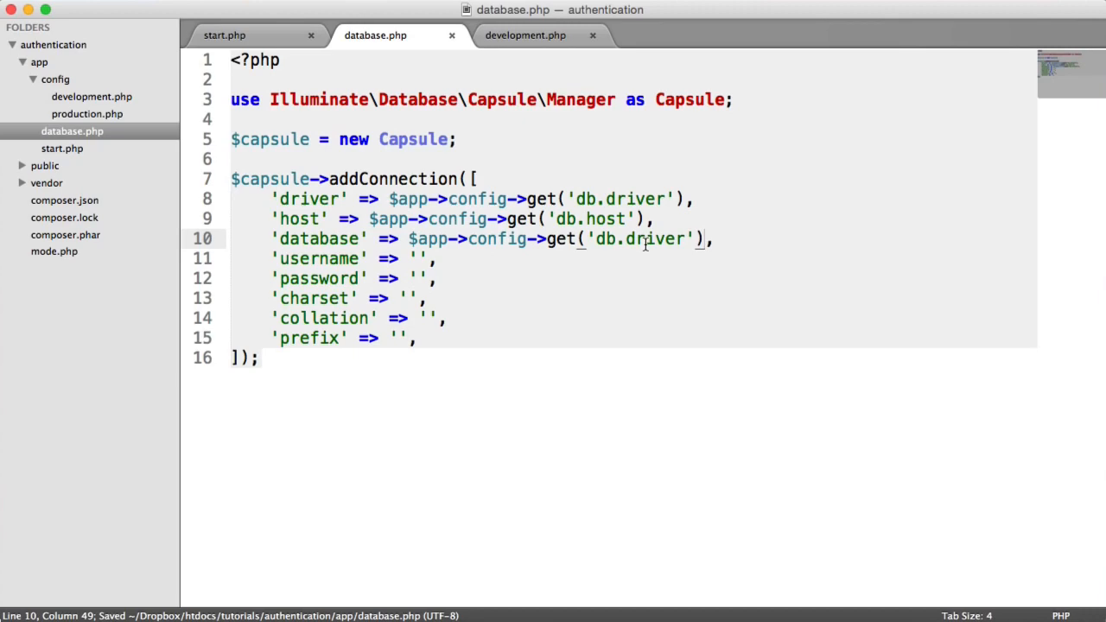
pyautogui.click(525, 35)
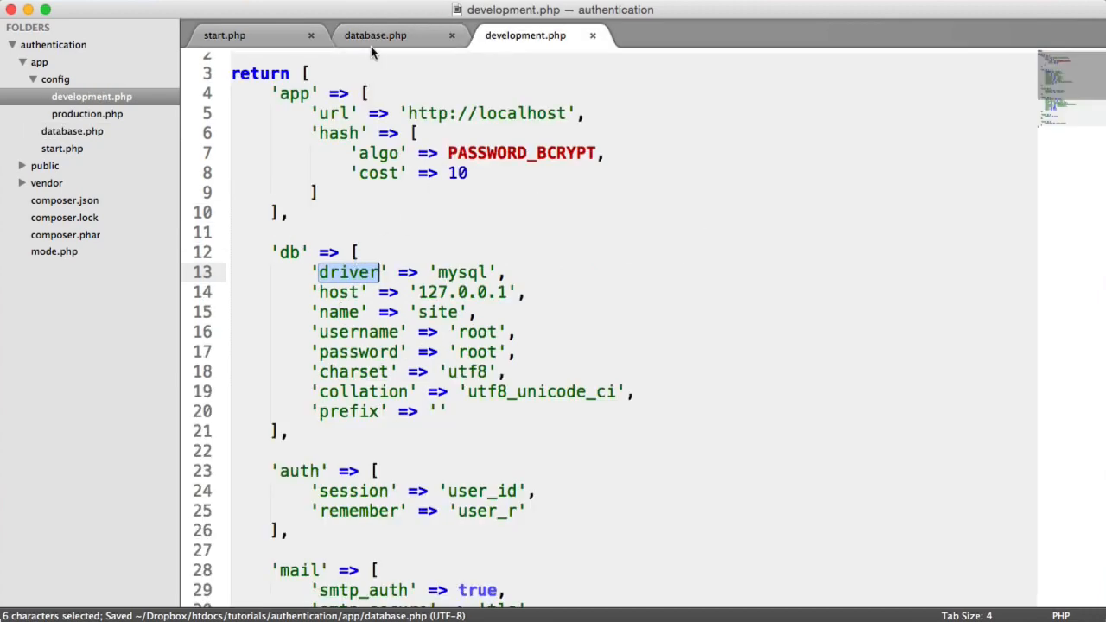
pyautogui.click(375, 35)
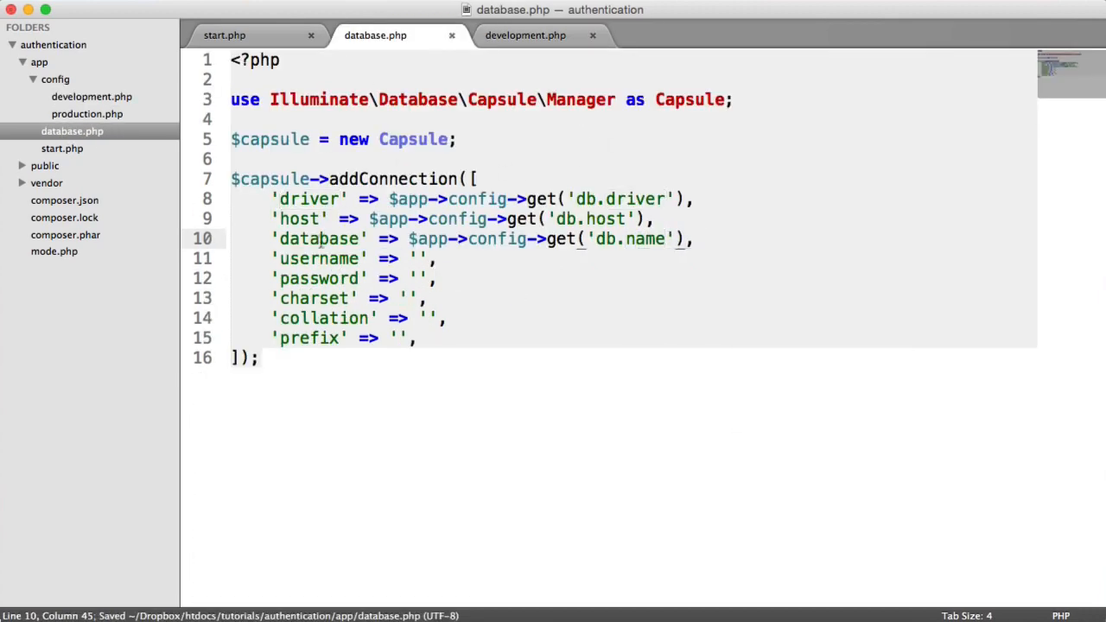
pyautogui.click(525, 35)
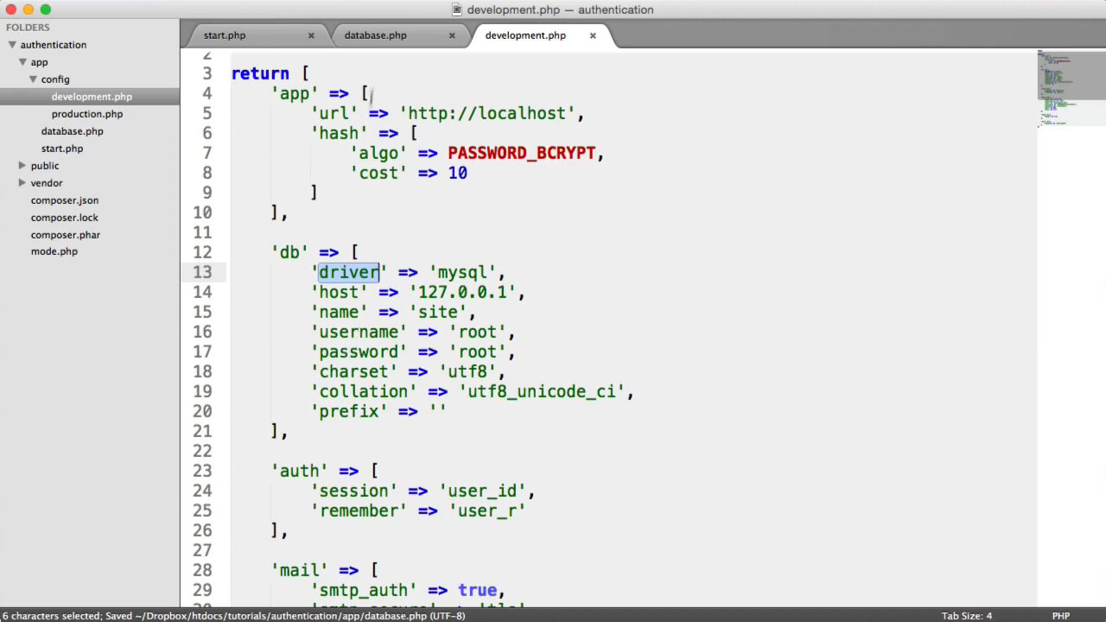
pyautogui.click(375, 35)
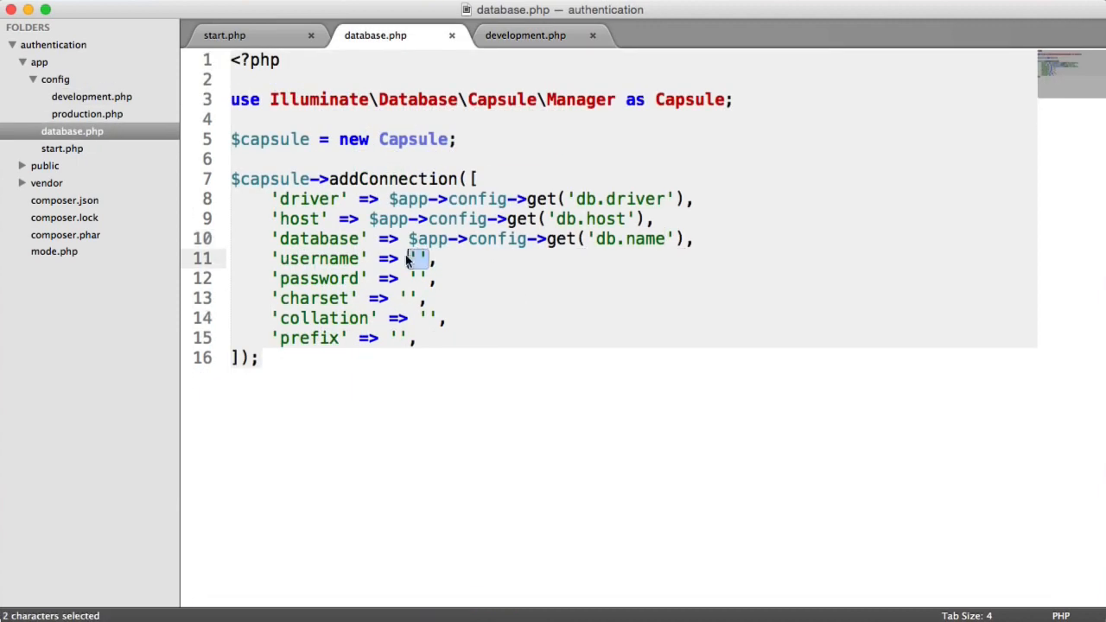
# Point username, password, charset, collation and prefix at their matching $app->config->get('db.*') values.
pyautogui.write("$app->config->get('db.username")
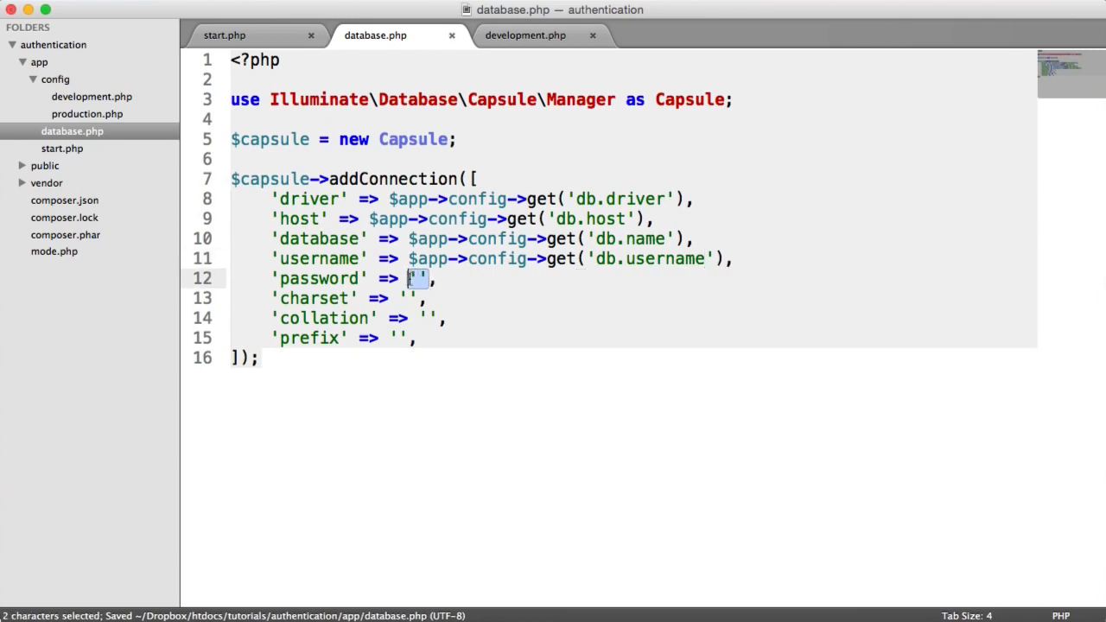
pyautogui.write("$app->config->get('db.driver')")
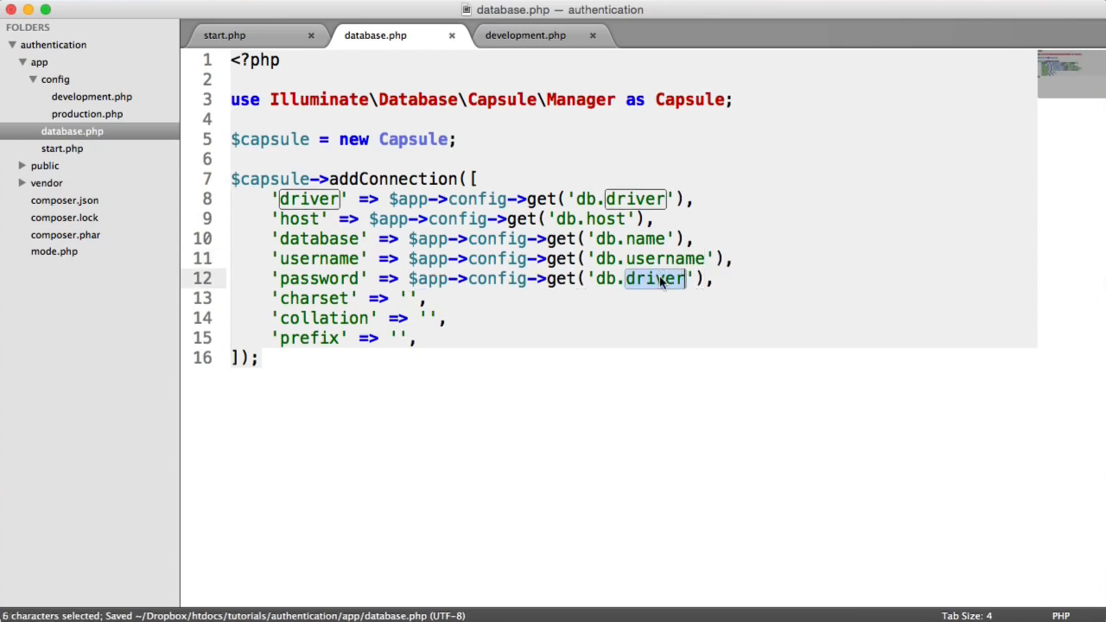
pyautogui.write('password')
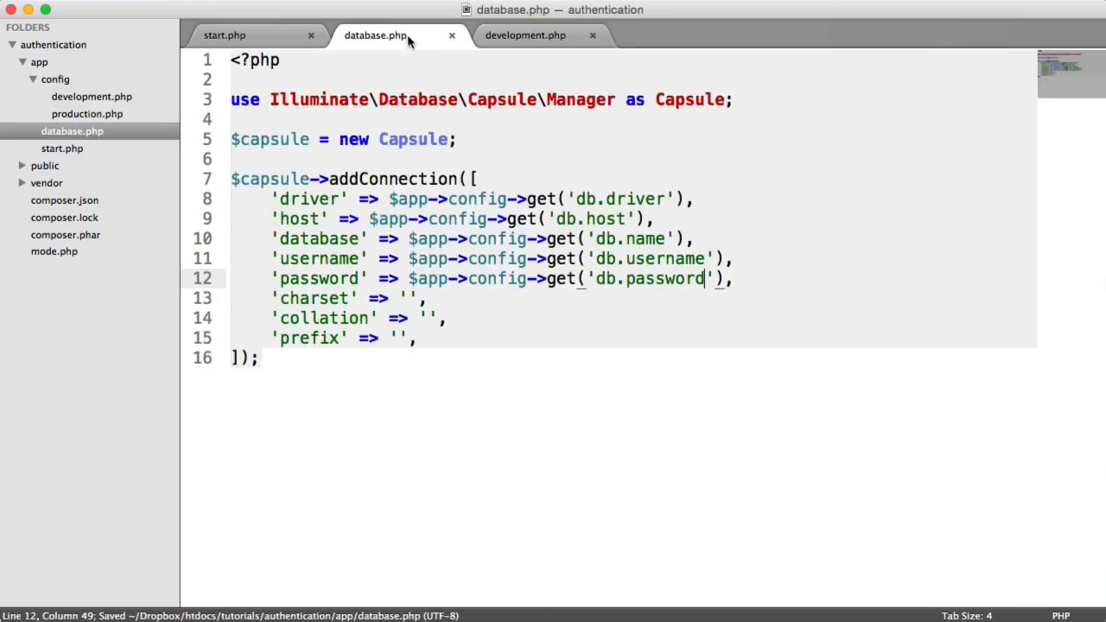
pyautogui.write("$app->config->get('db.driver')")
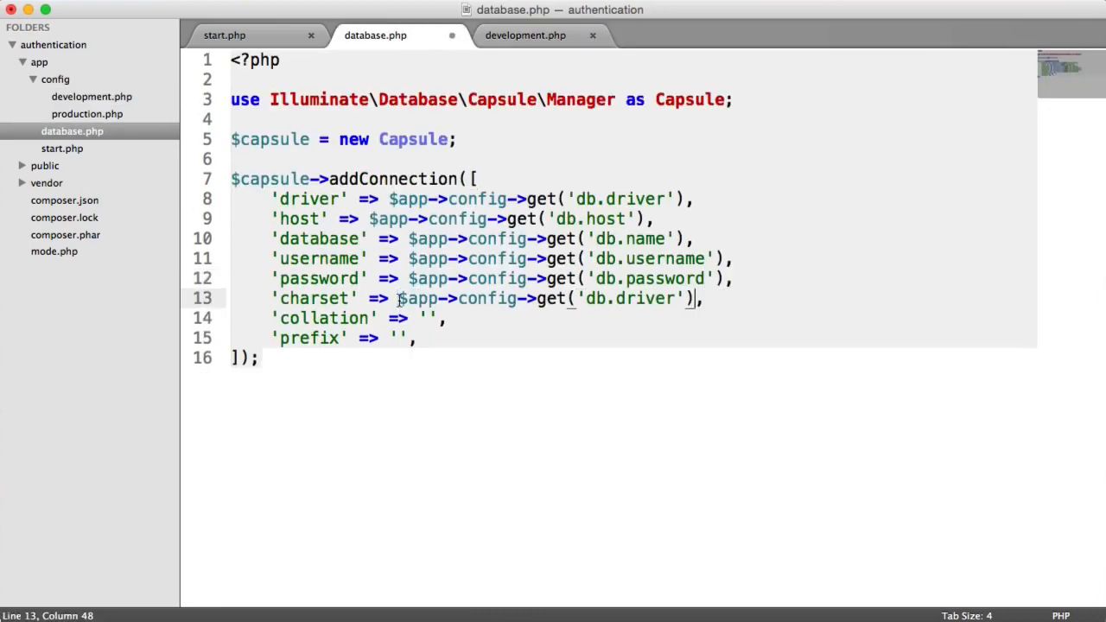
pyautogui.write('charset')
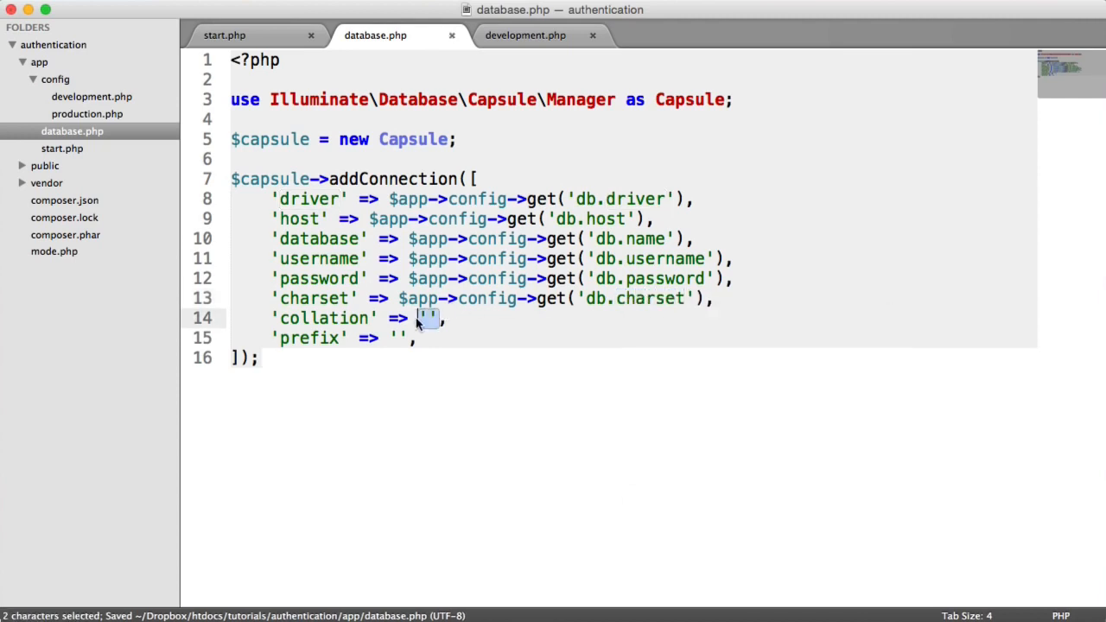
pyautogui.write("$app->config->get('db.collation")
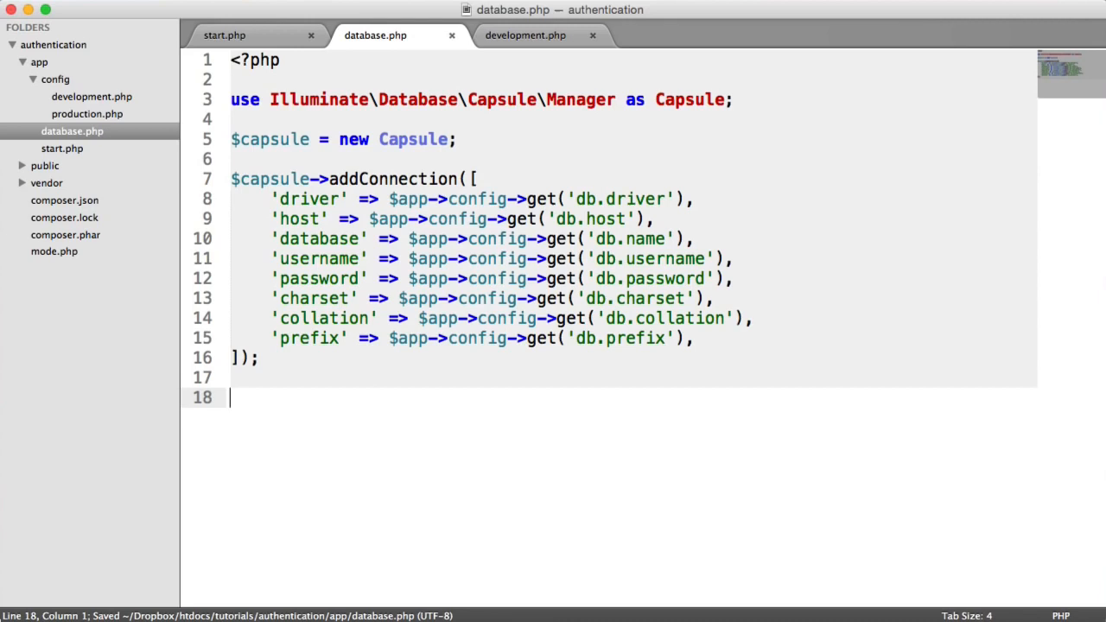
# Write $capsule->bootEloquent(); after the addConnection array.
pyautogui.write('$')
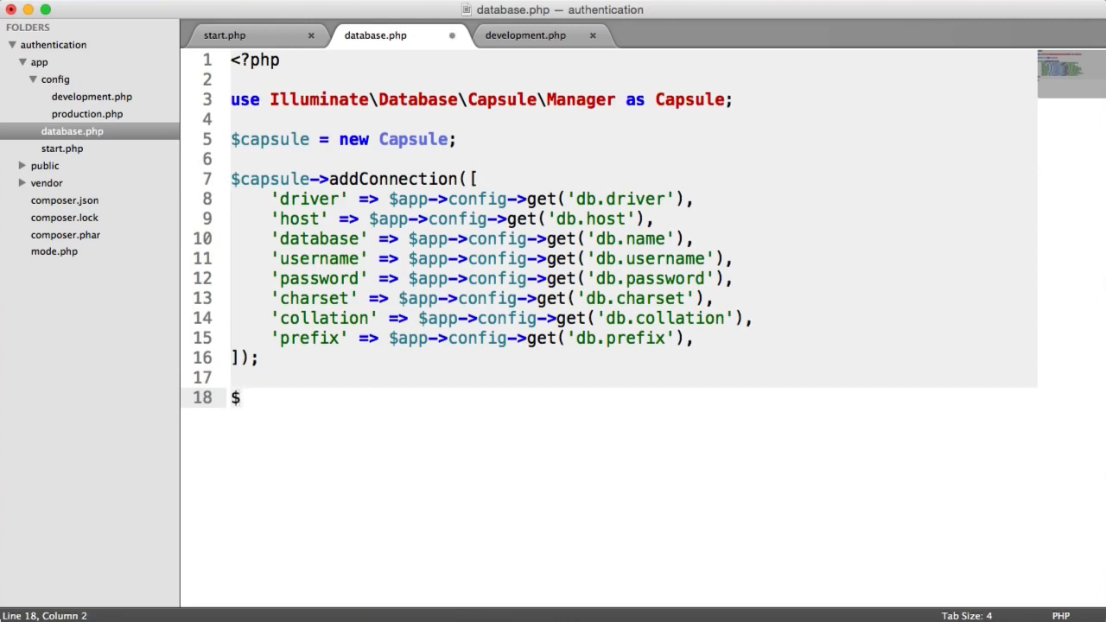
pyautogui.write('capsule->')
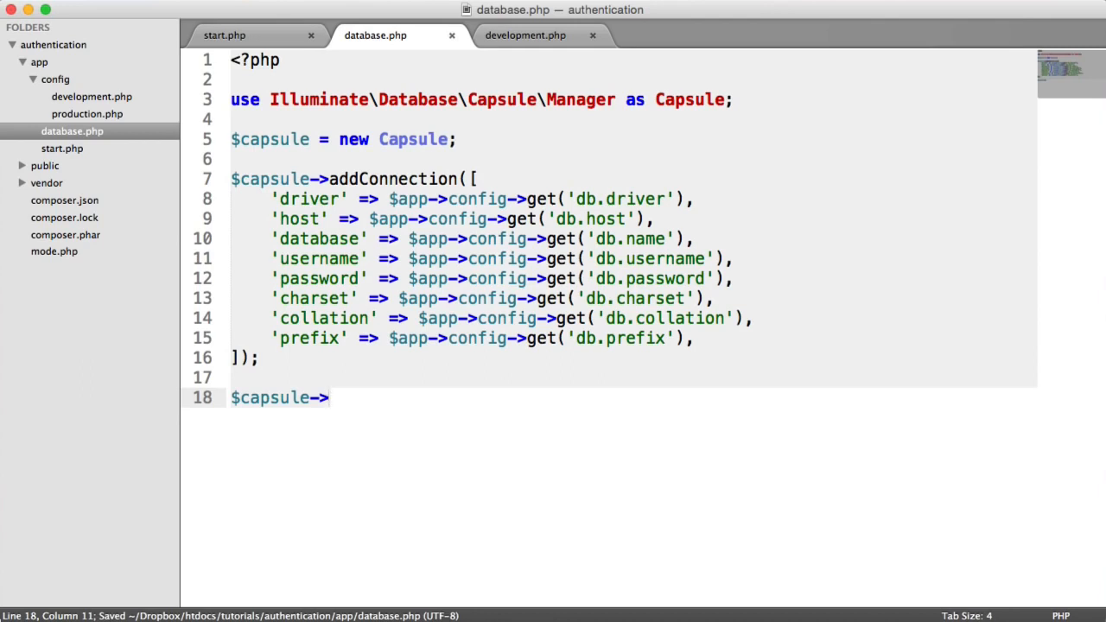
pyautogui.write('boo')
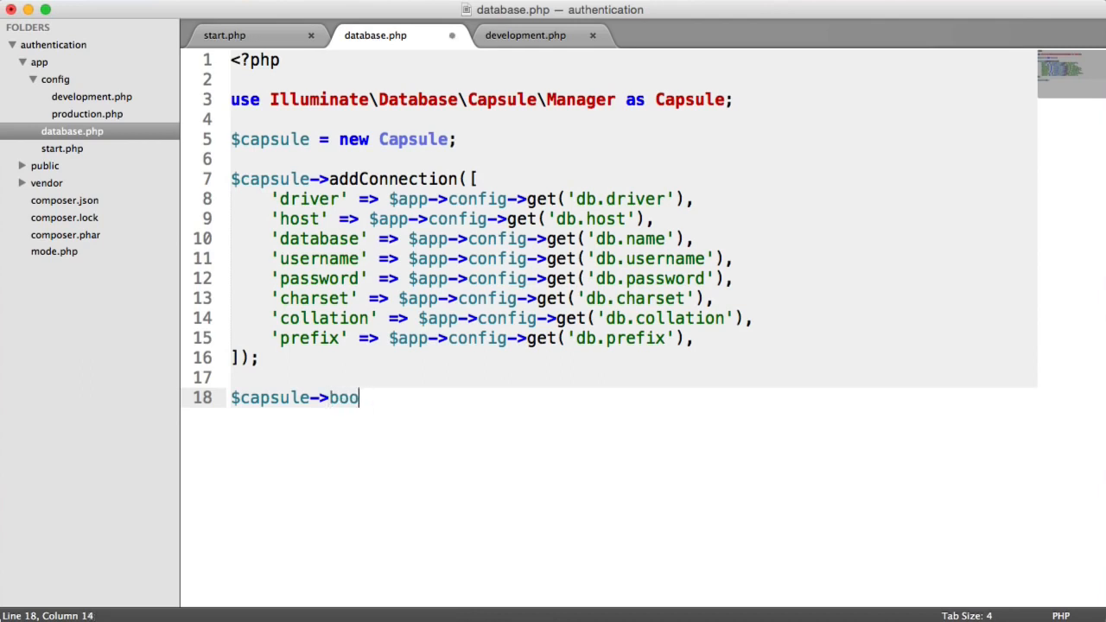
pyautogui.write('tEloquent();')
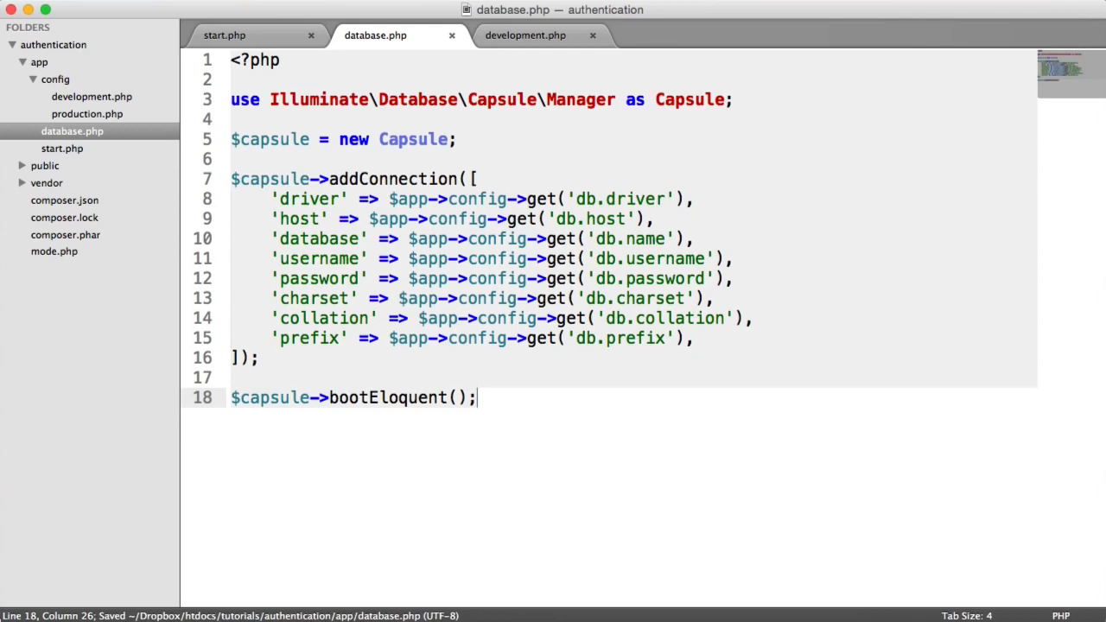
pyautogui.moveTo(682, 379)
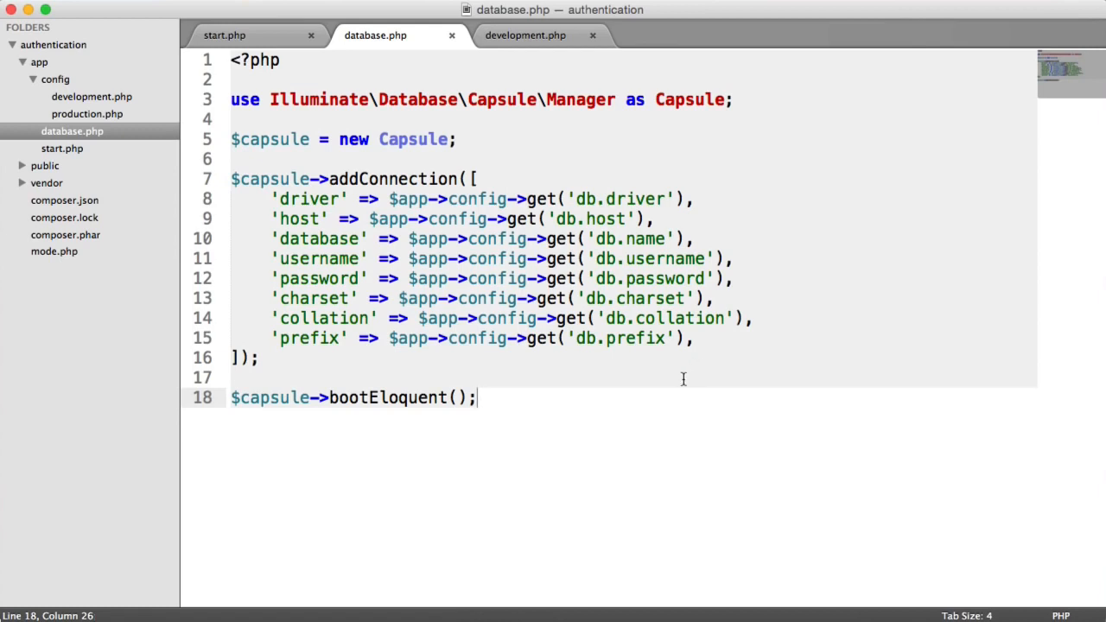
pyautogui.moveTo(660, 432)
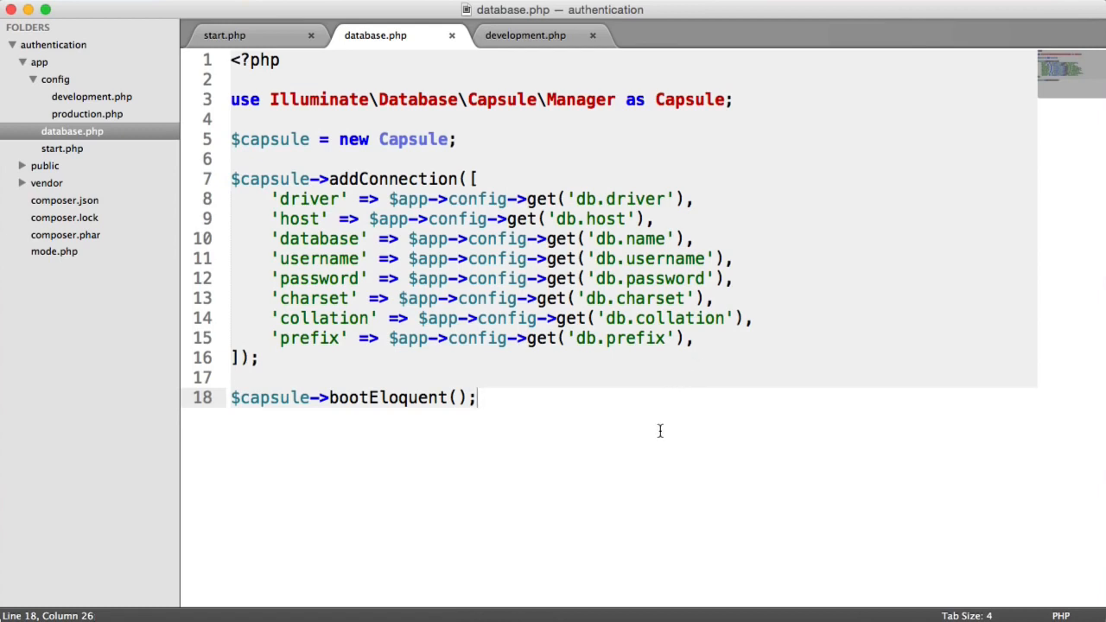